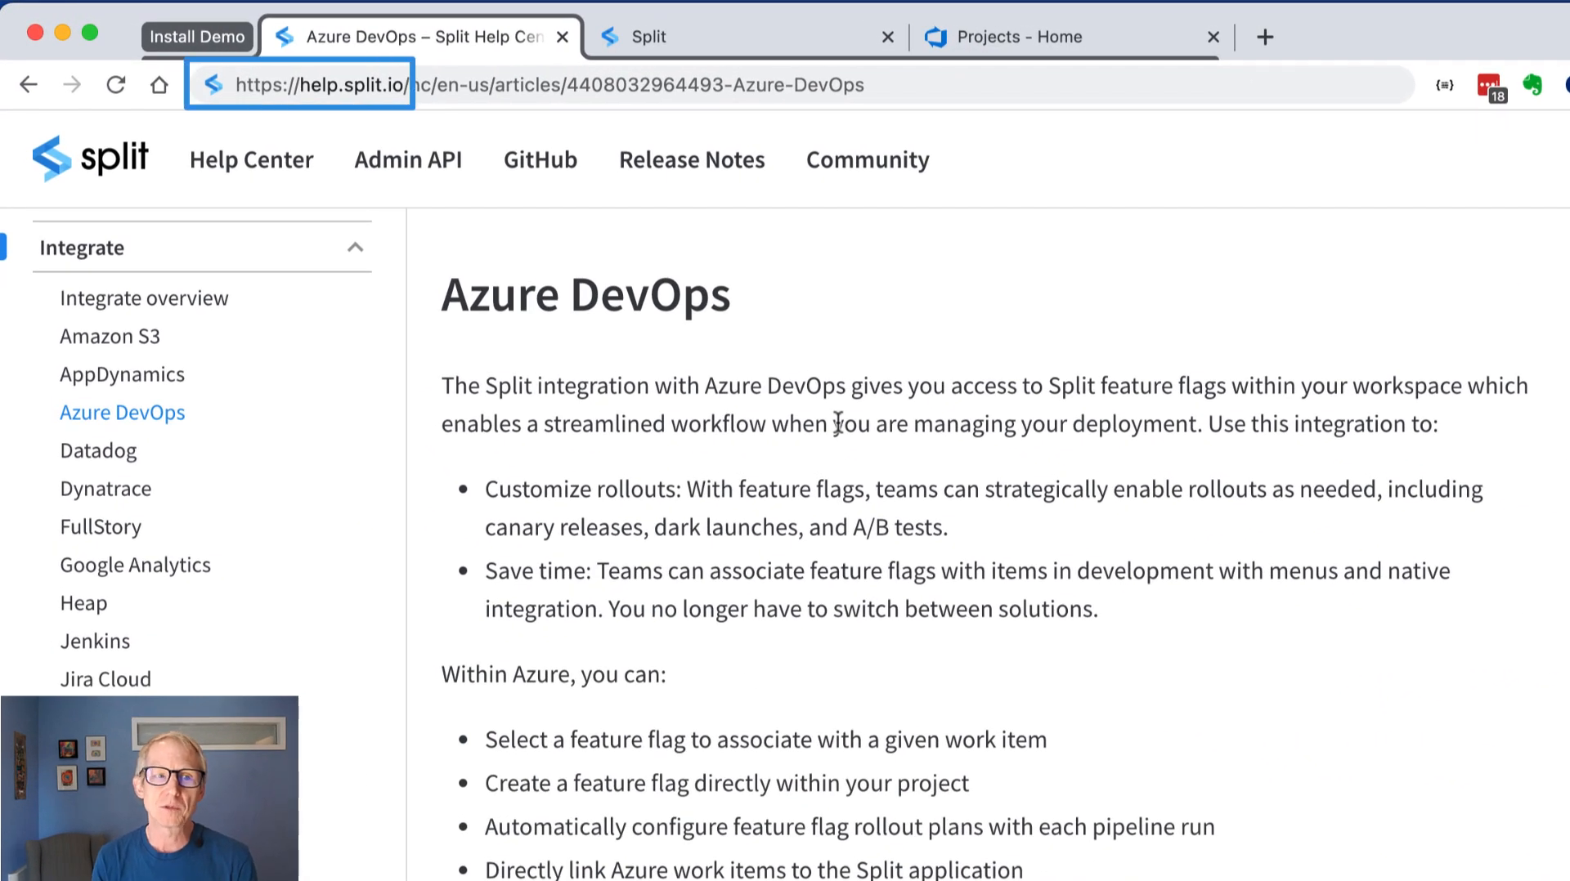
Search the Help Center for azure devops and jump to the article's Set up in Split section.
{"action": "scroll", "scroll_direction": "down", "scroll_amount": 3}
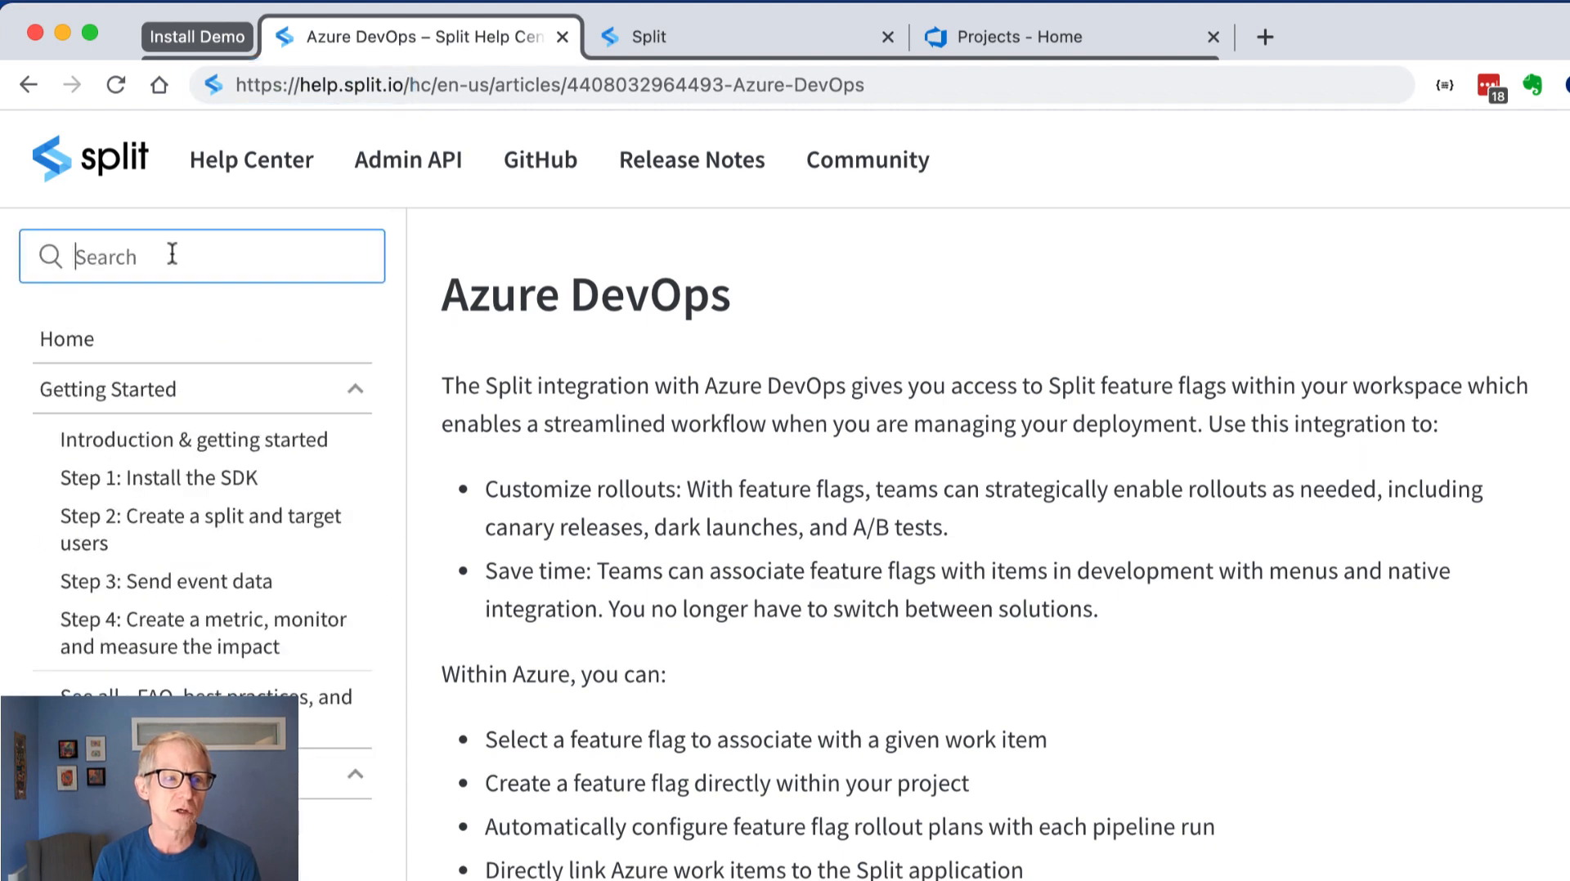
{"action": "type", "text": "asu"}
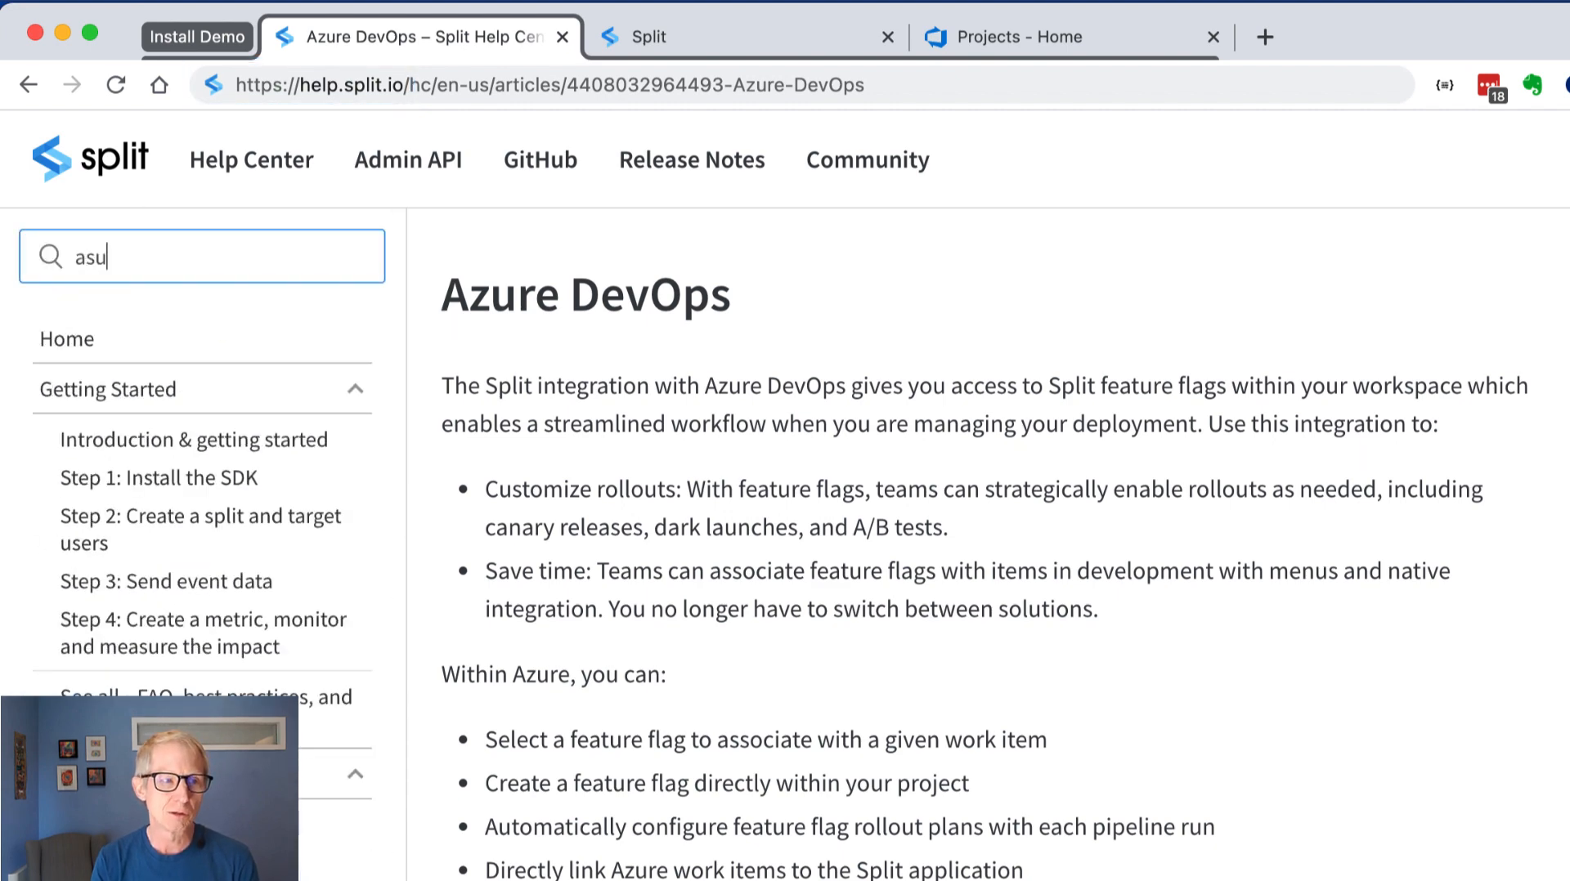
{"action": "type", "text": "azure der"}
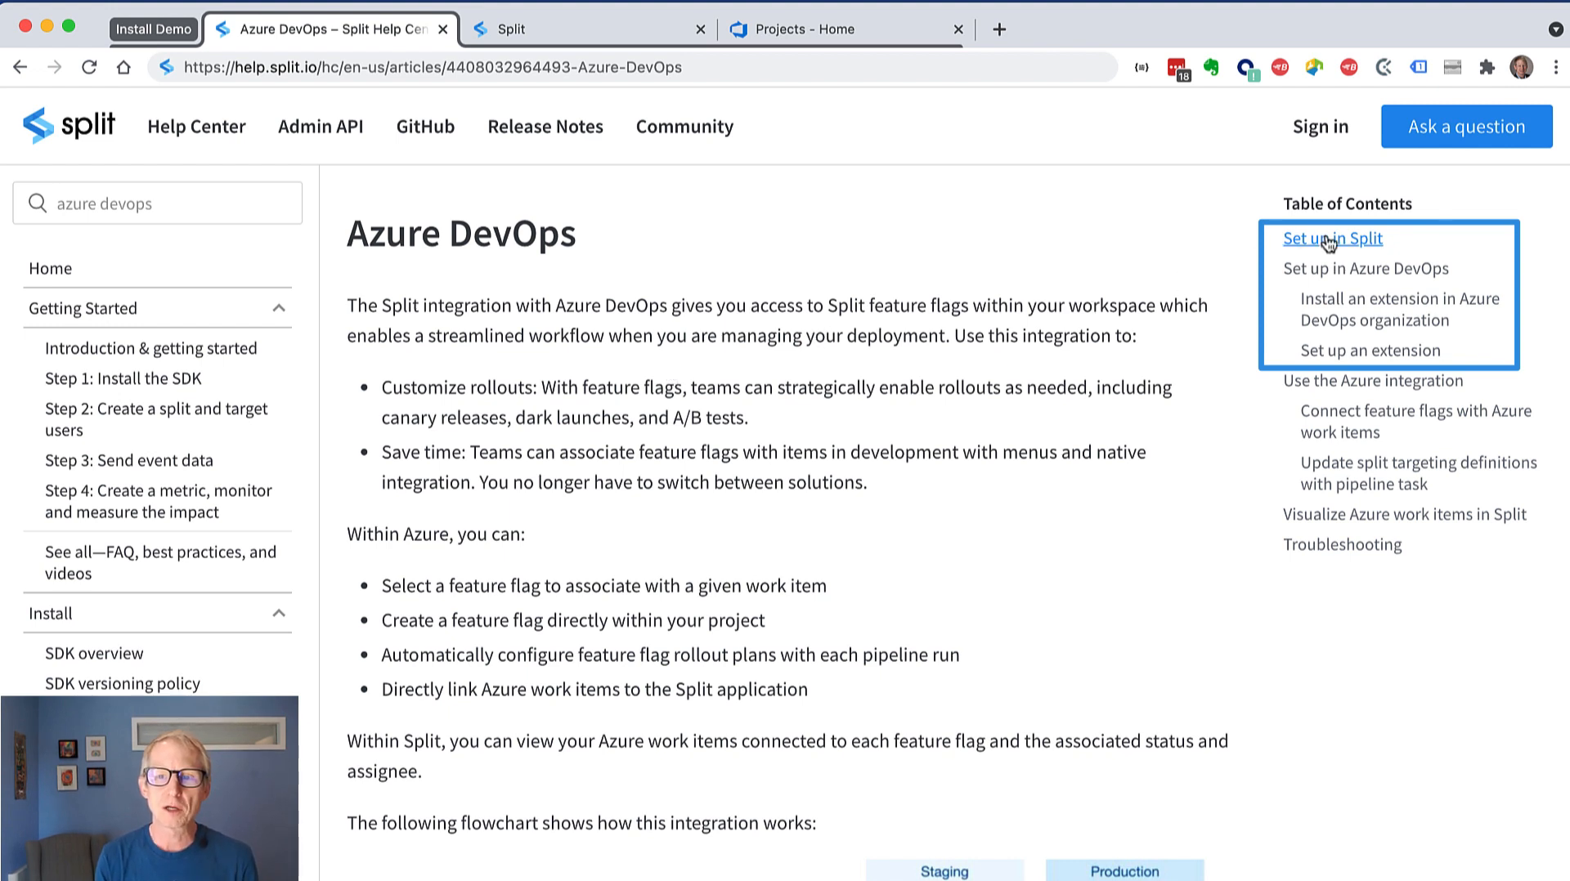
{"action": "mouse_move", "coordinate": [1362, 268]}
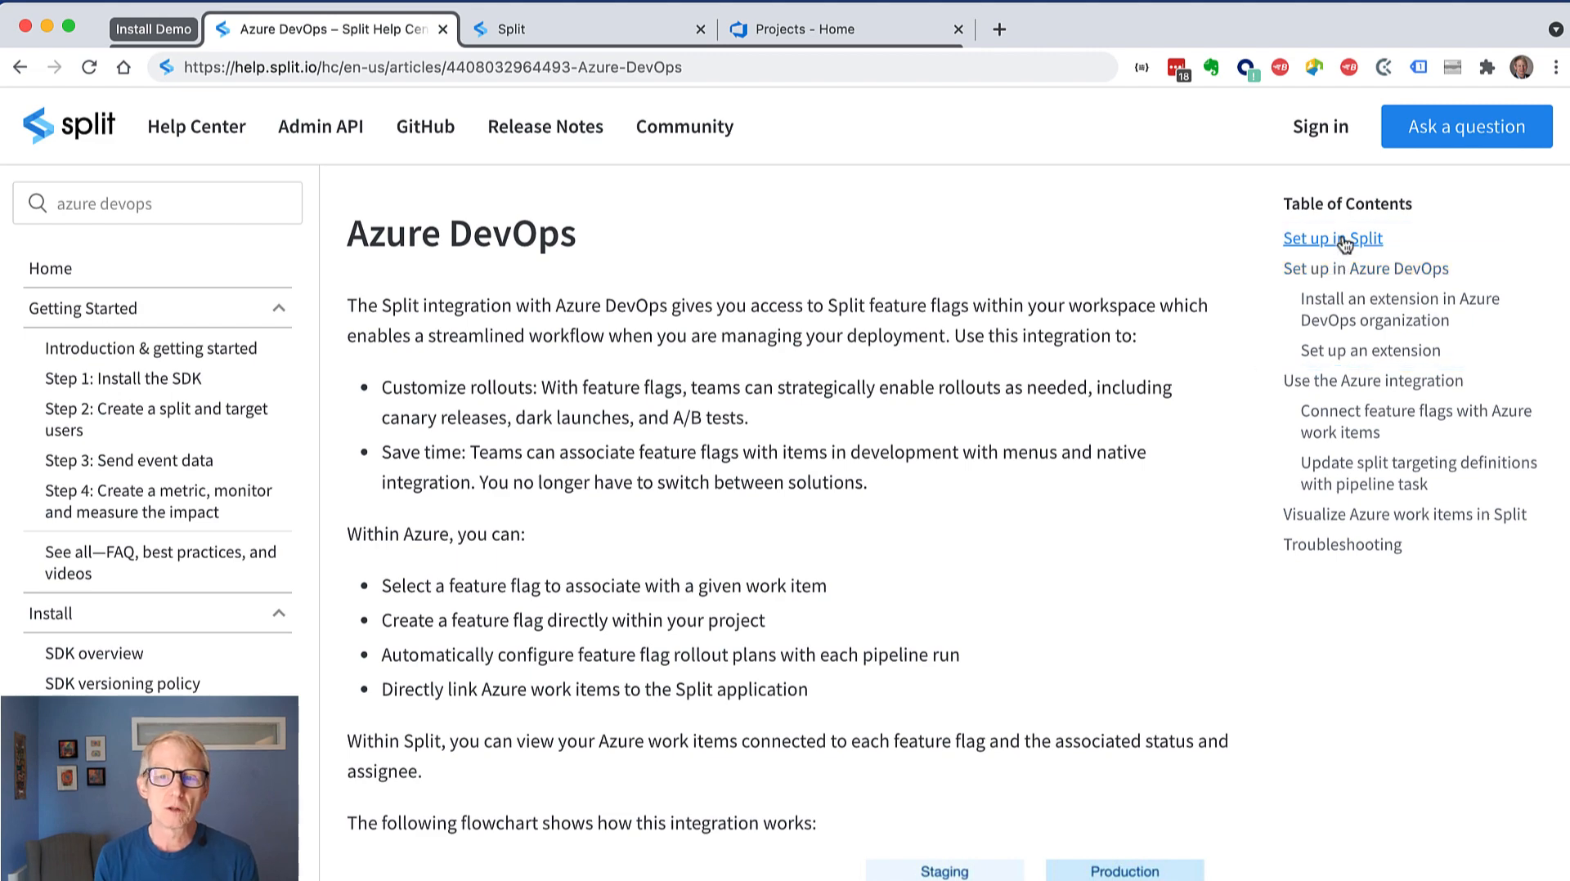
{"action": "left_click", "coordinate": [1332, 239]}
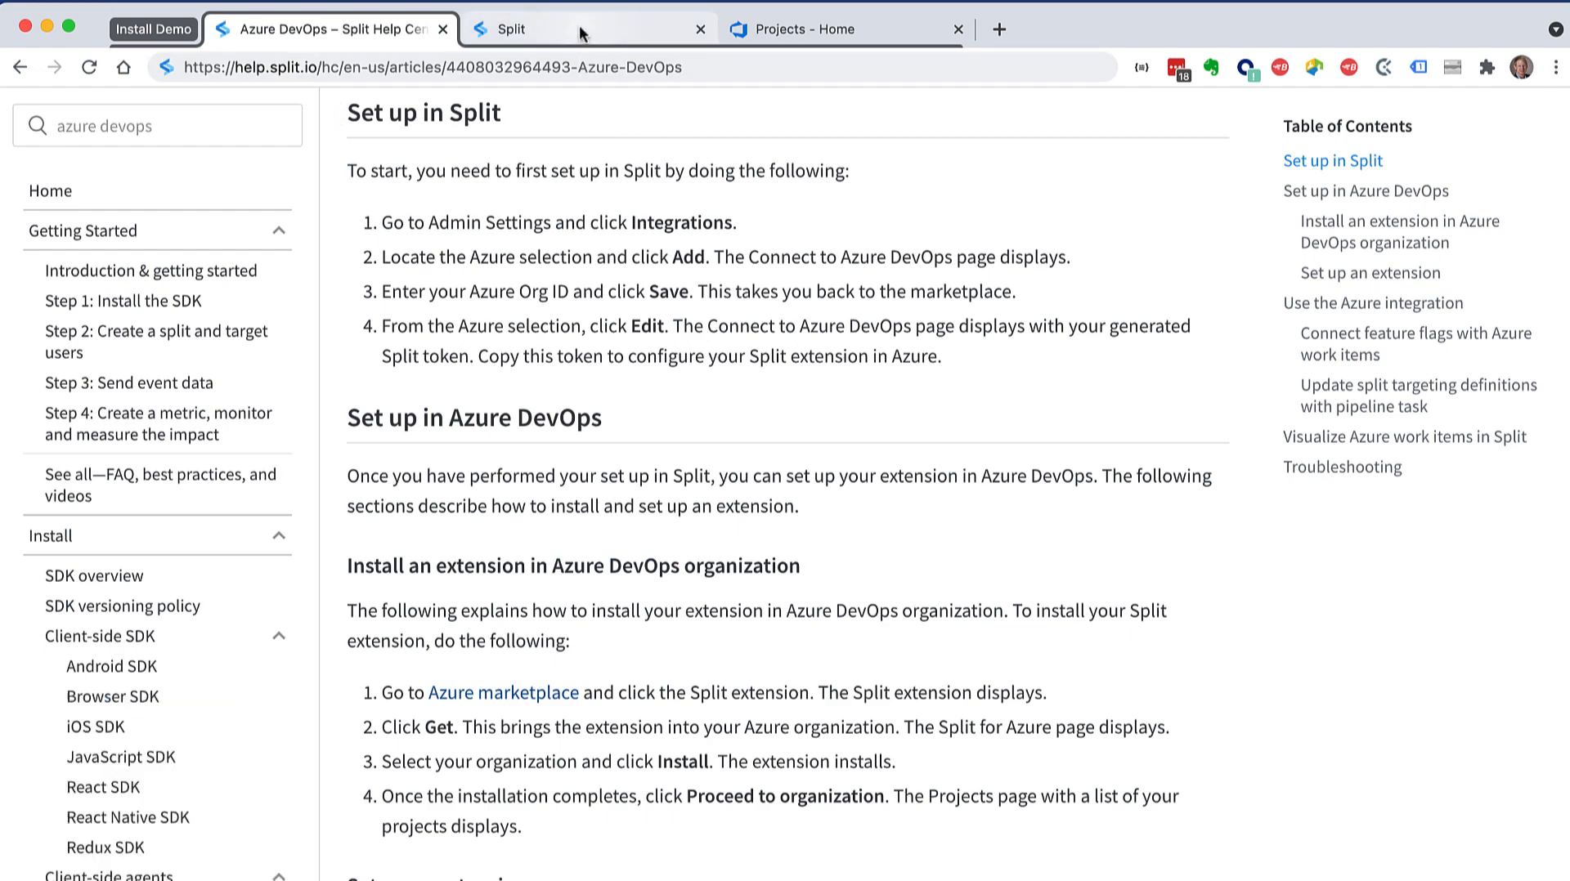
Reach Admin settings > Integrations, add Azure DevOps, then check the organization name in Azure DevOps.
{"action": "left_click", "coordinate": [589, 28]}
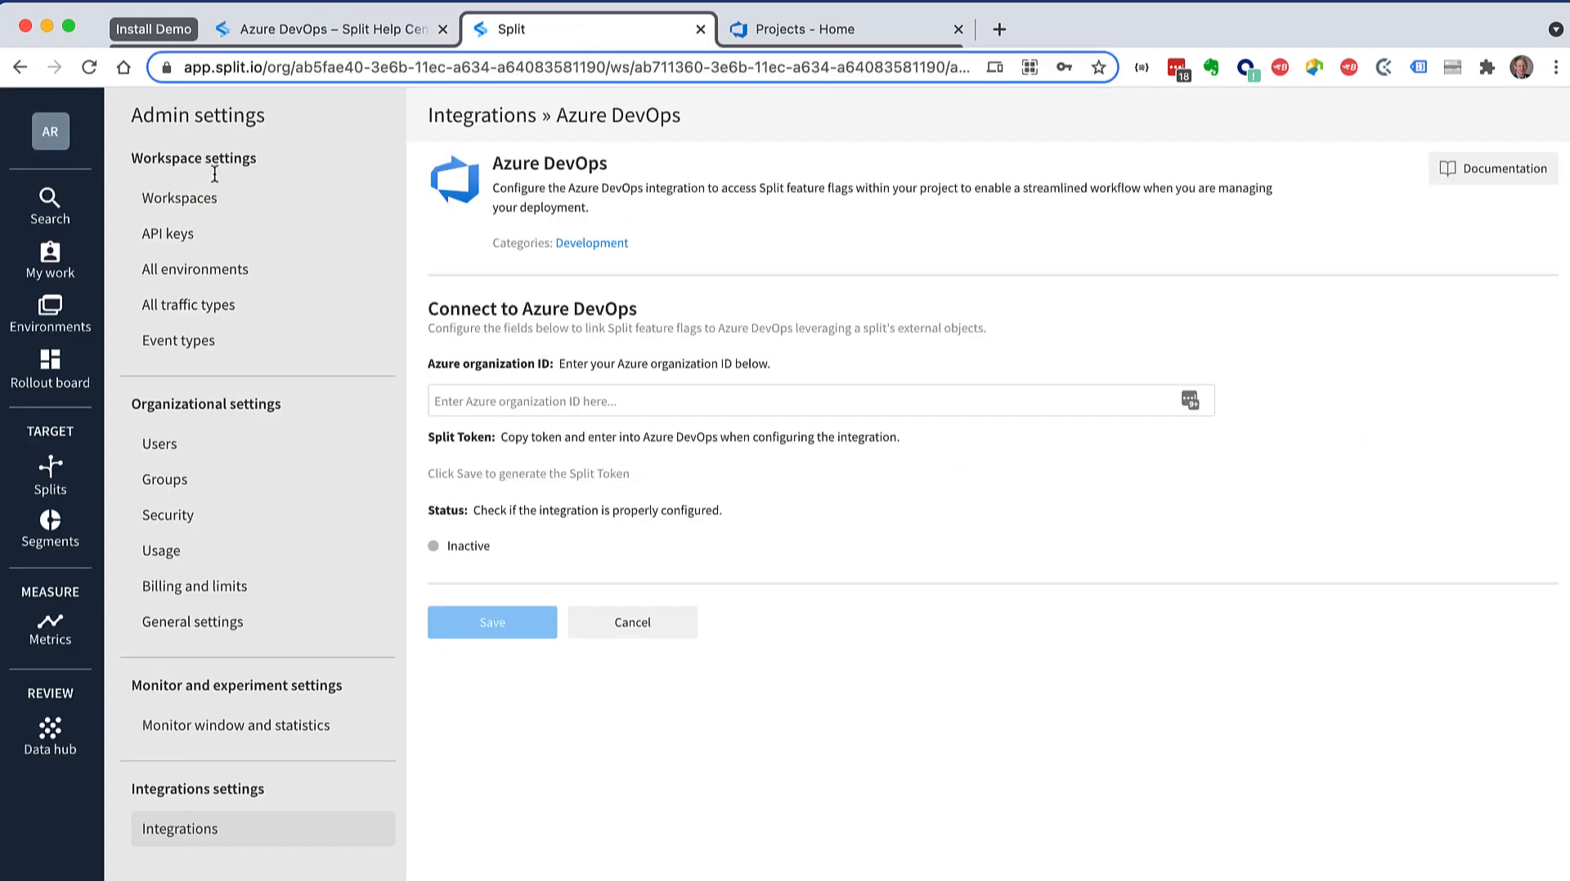
{"action": "left_click", "coordinate": [49, 131]}
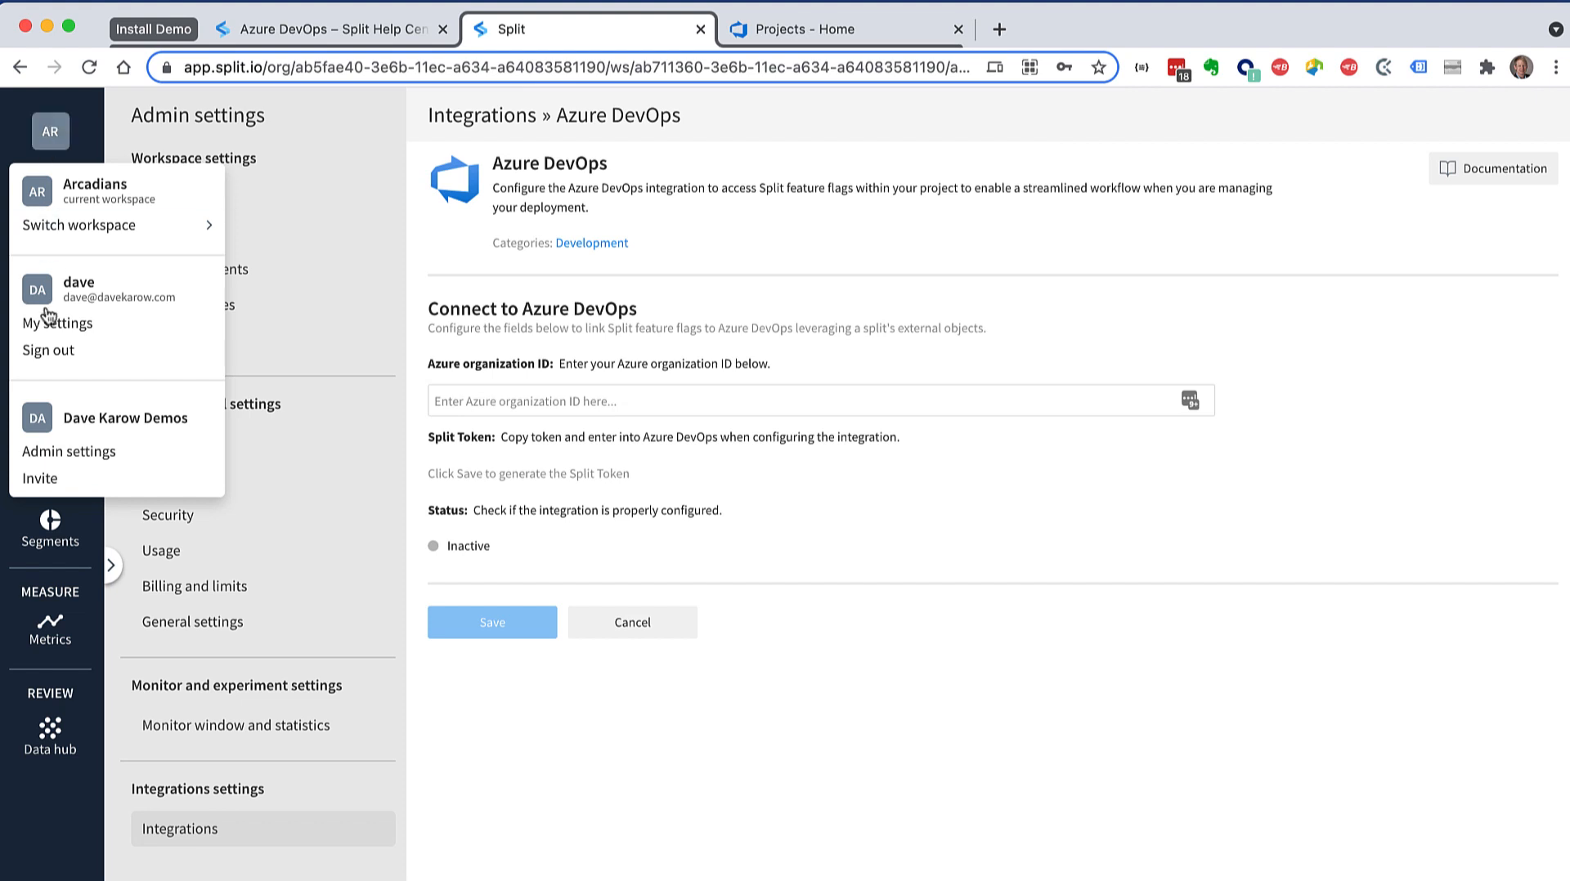
{"action": "left_click", "coordinate": [179, 197]}
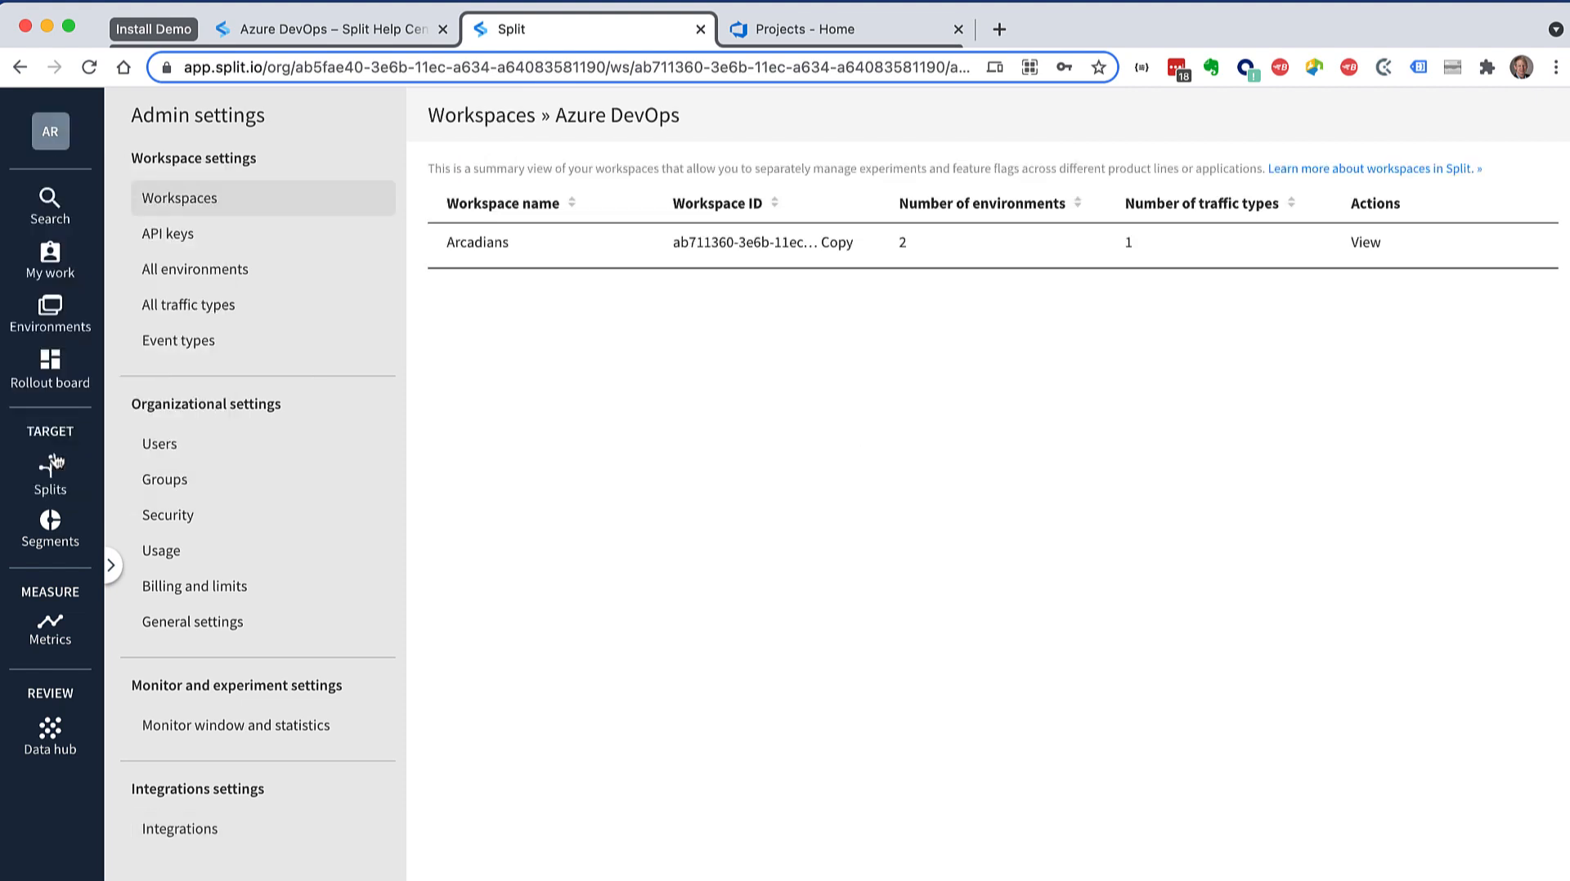
{"action": "left_click", "coordinate": [179, 828]}
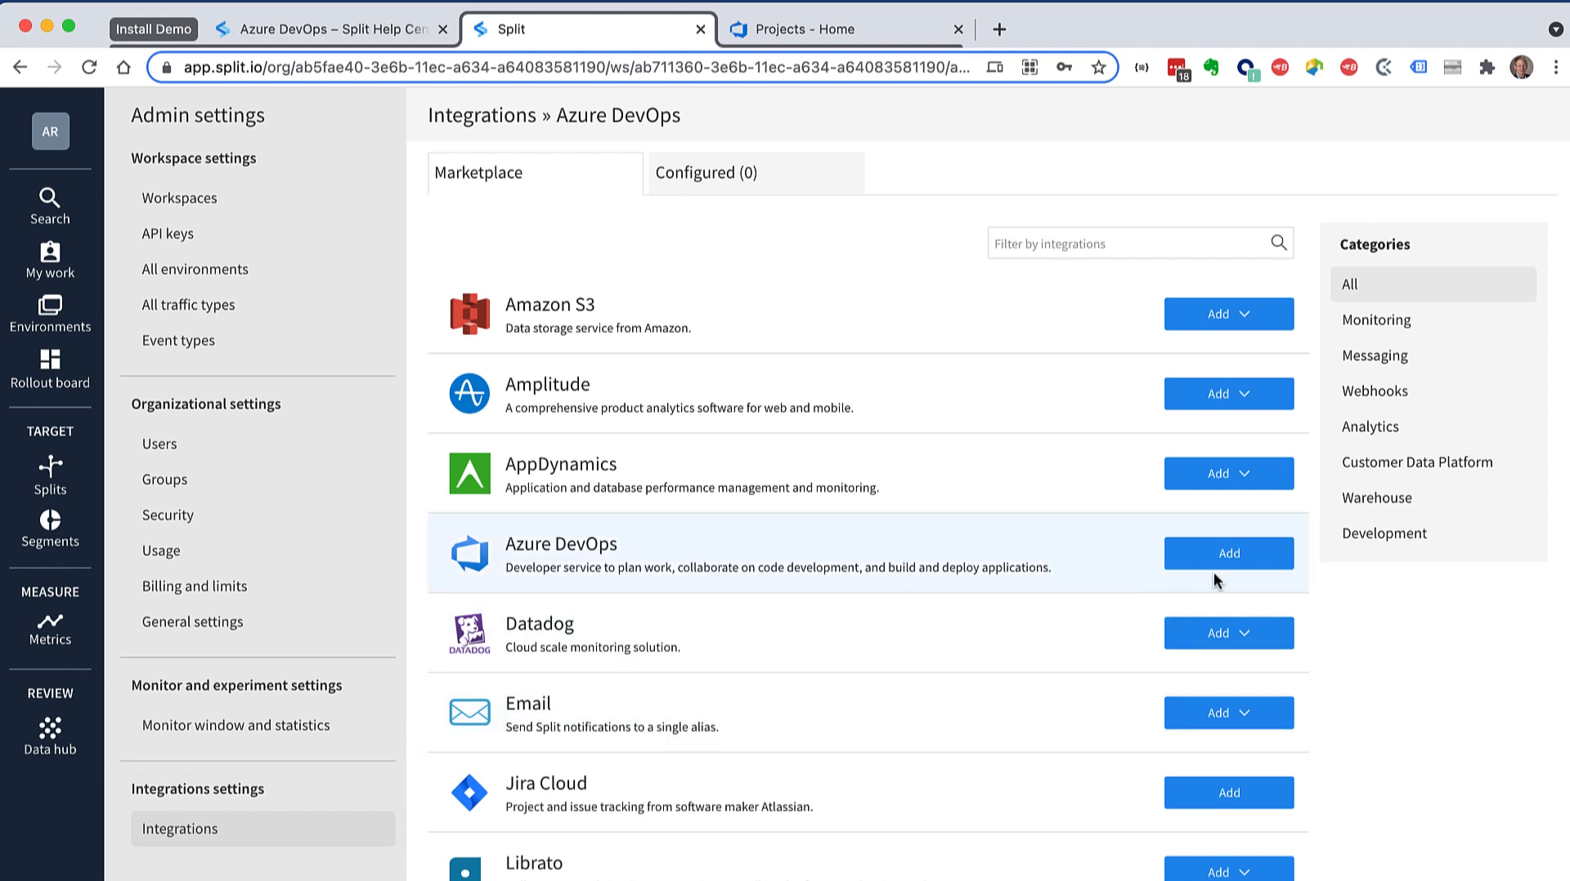
{"action": "left_click", "coordinate": [1228, 552]}
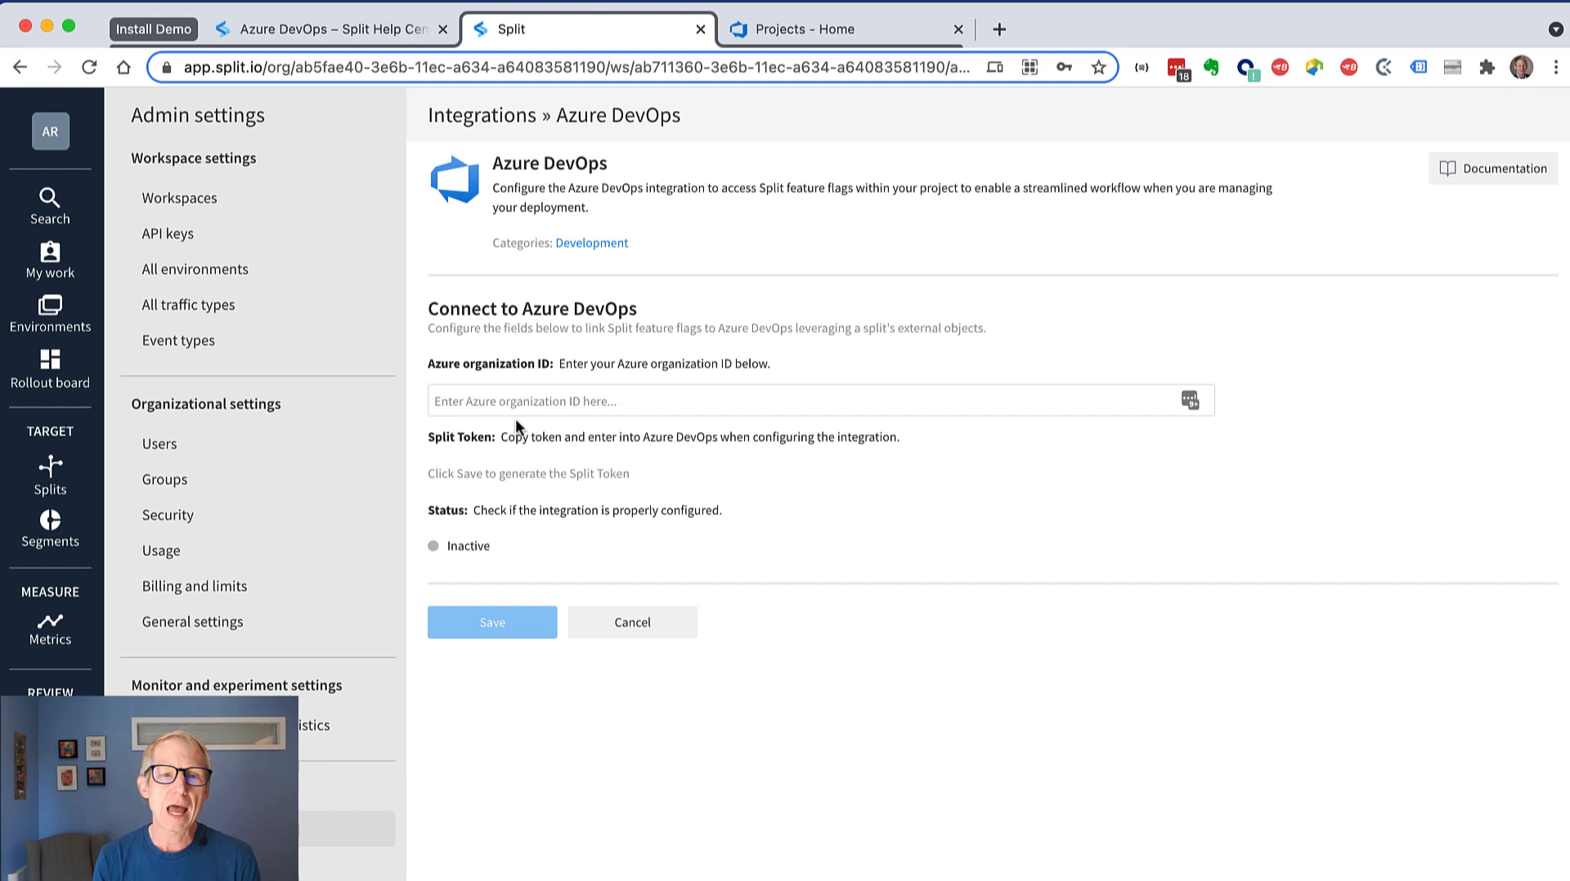
{"action": "mouse_move", "coordinate": [815, 76]}
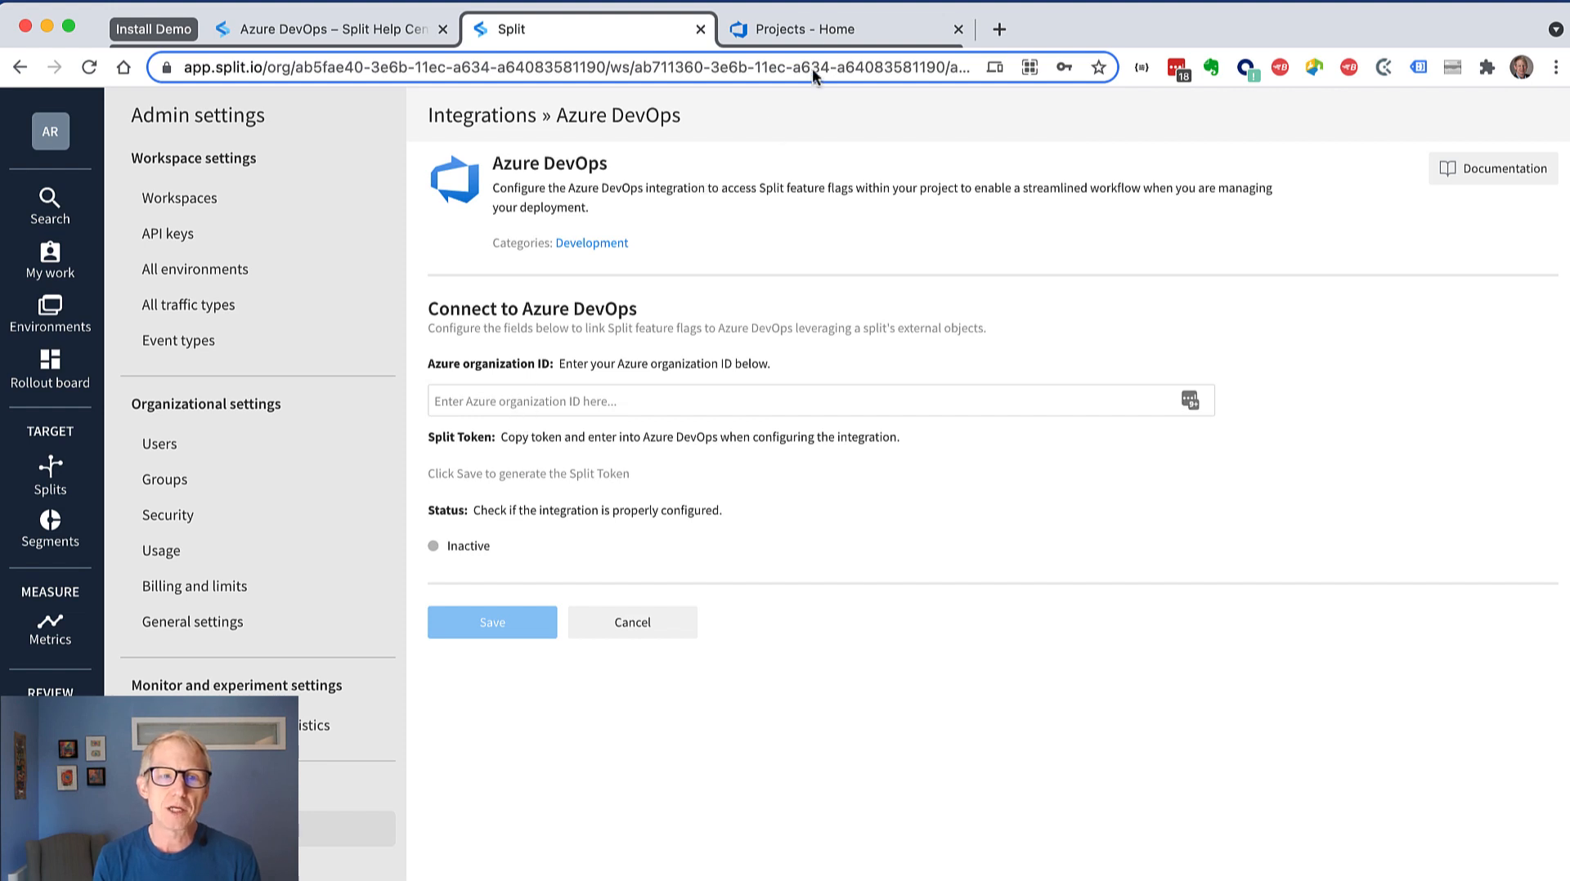
{"action": "left_click", "coordinate": [844, 28]}
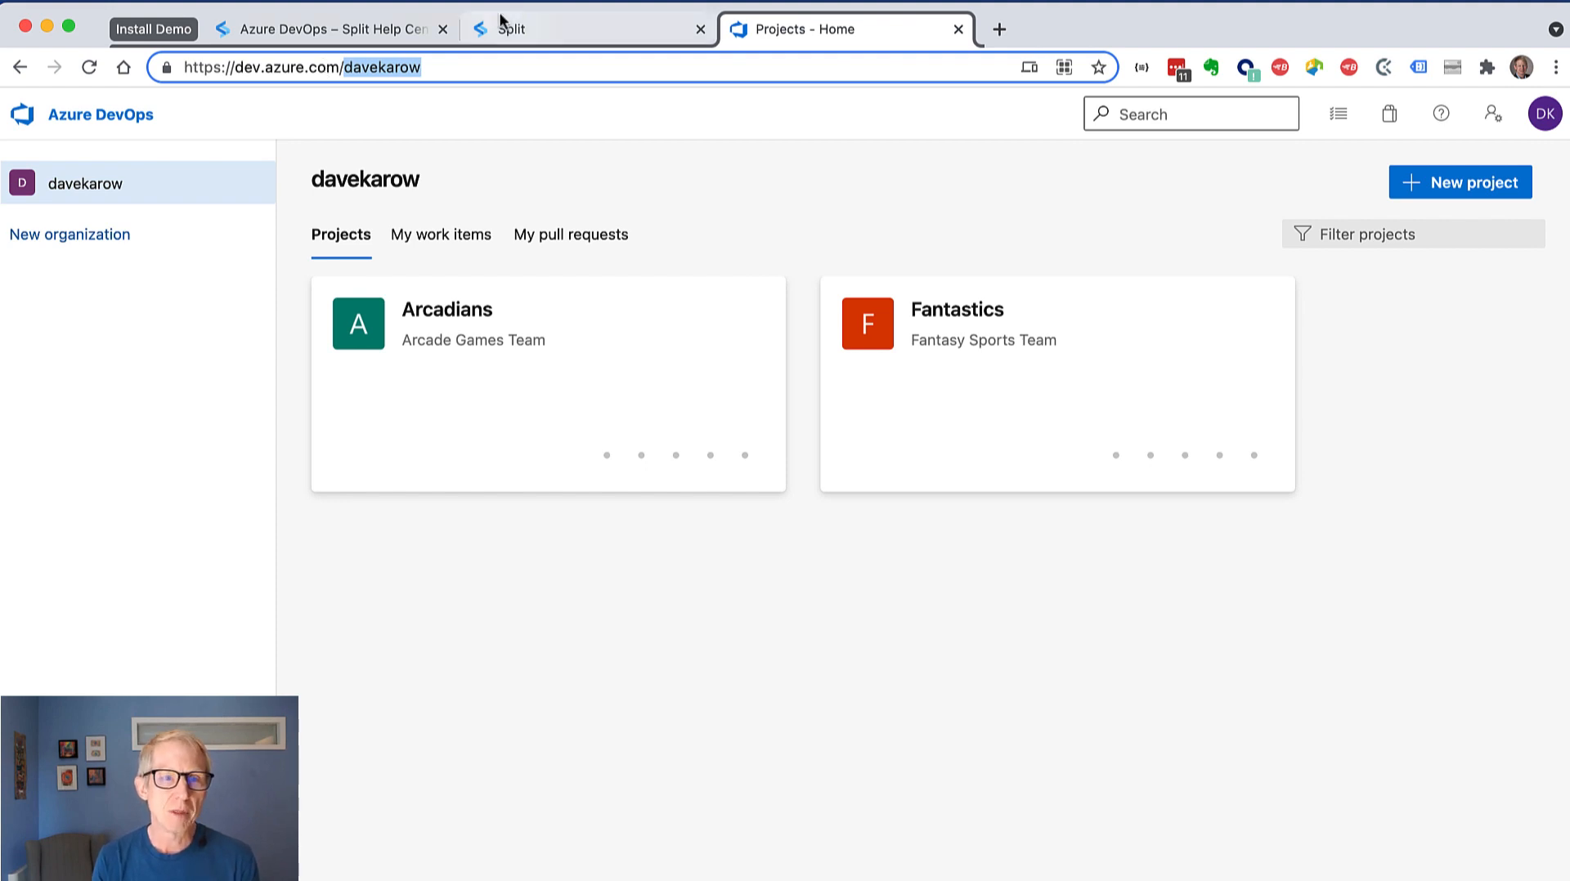
Save the Azure DevOps integration with organization ID davekarow.
{"action": "left_click", "coordinate": [588, 28]}
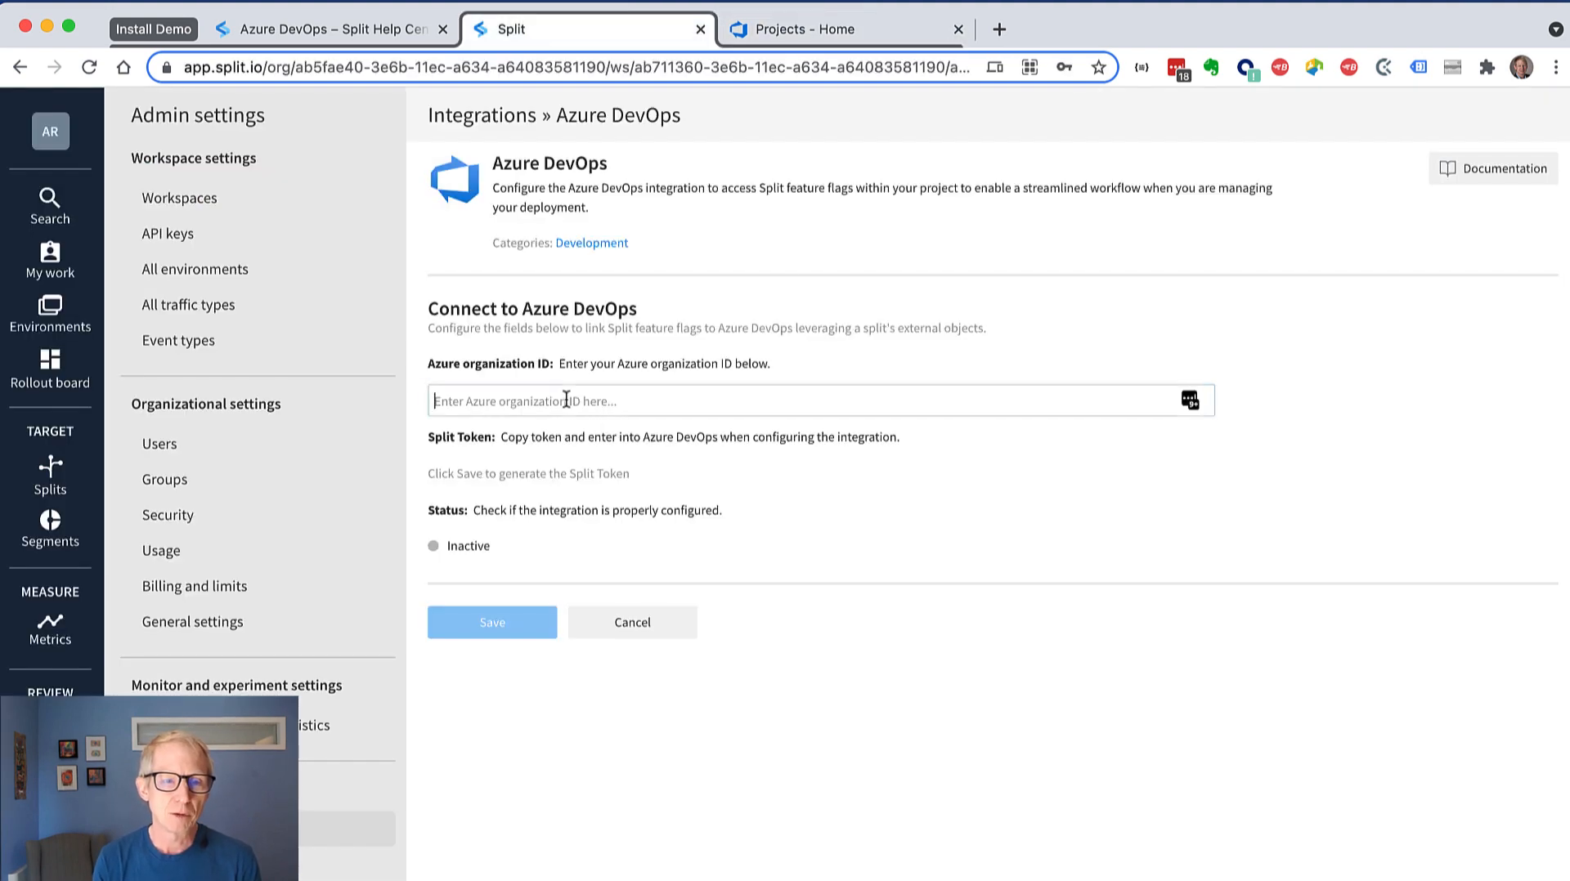
{"action": "type", "text": "davekarow"}
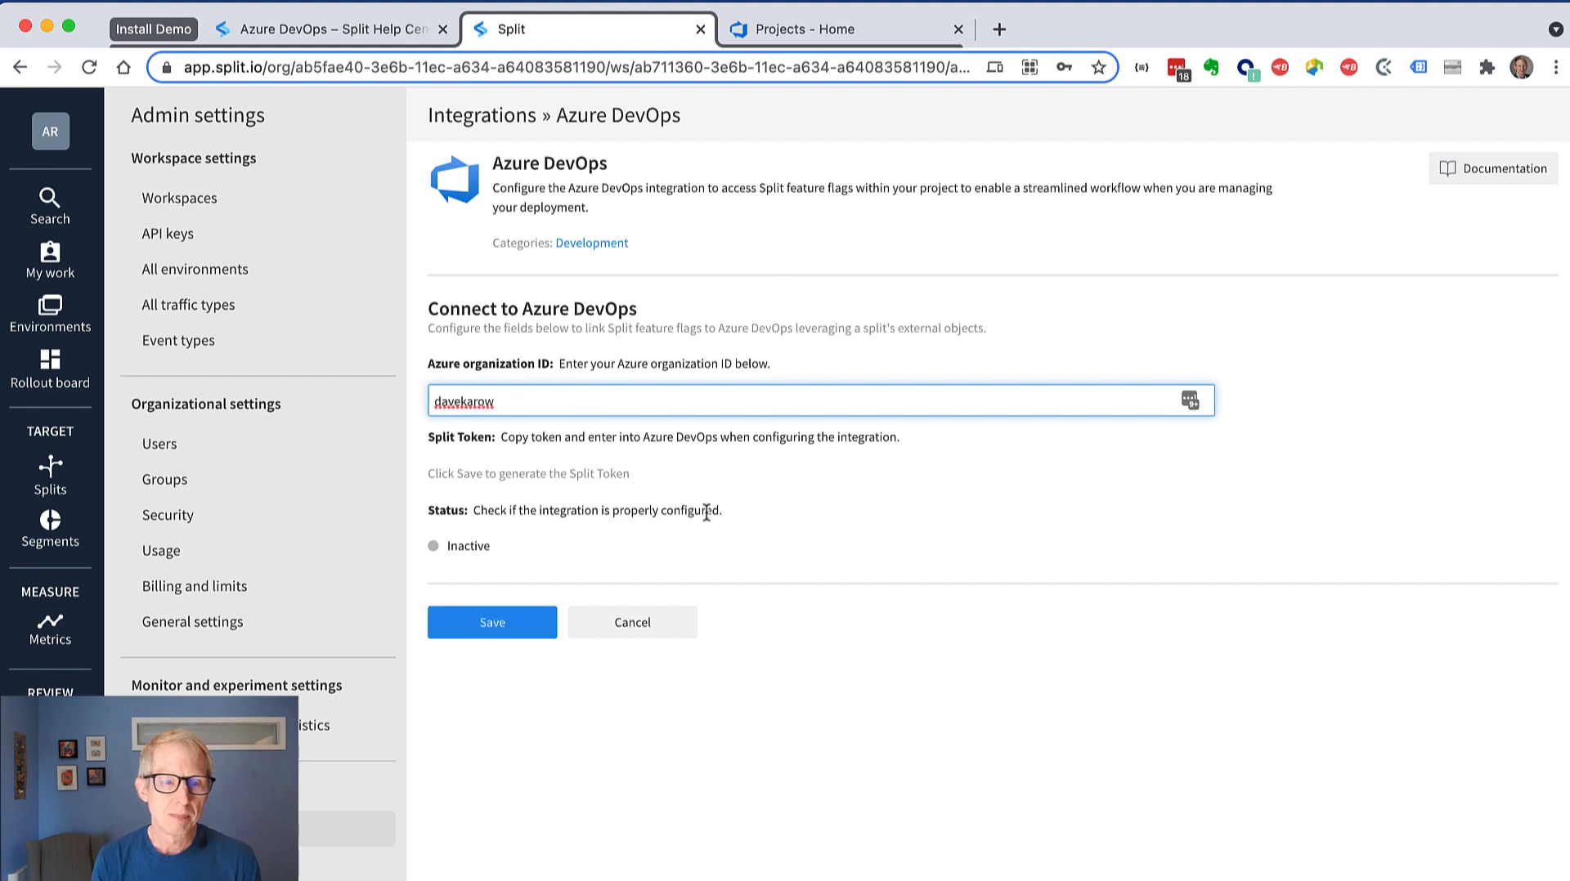
{"action": "left_click", "coordinate": [491, 622]}
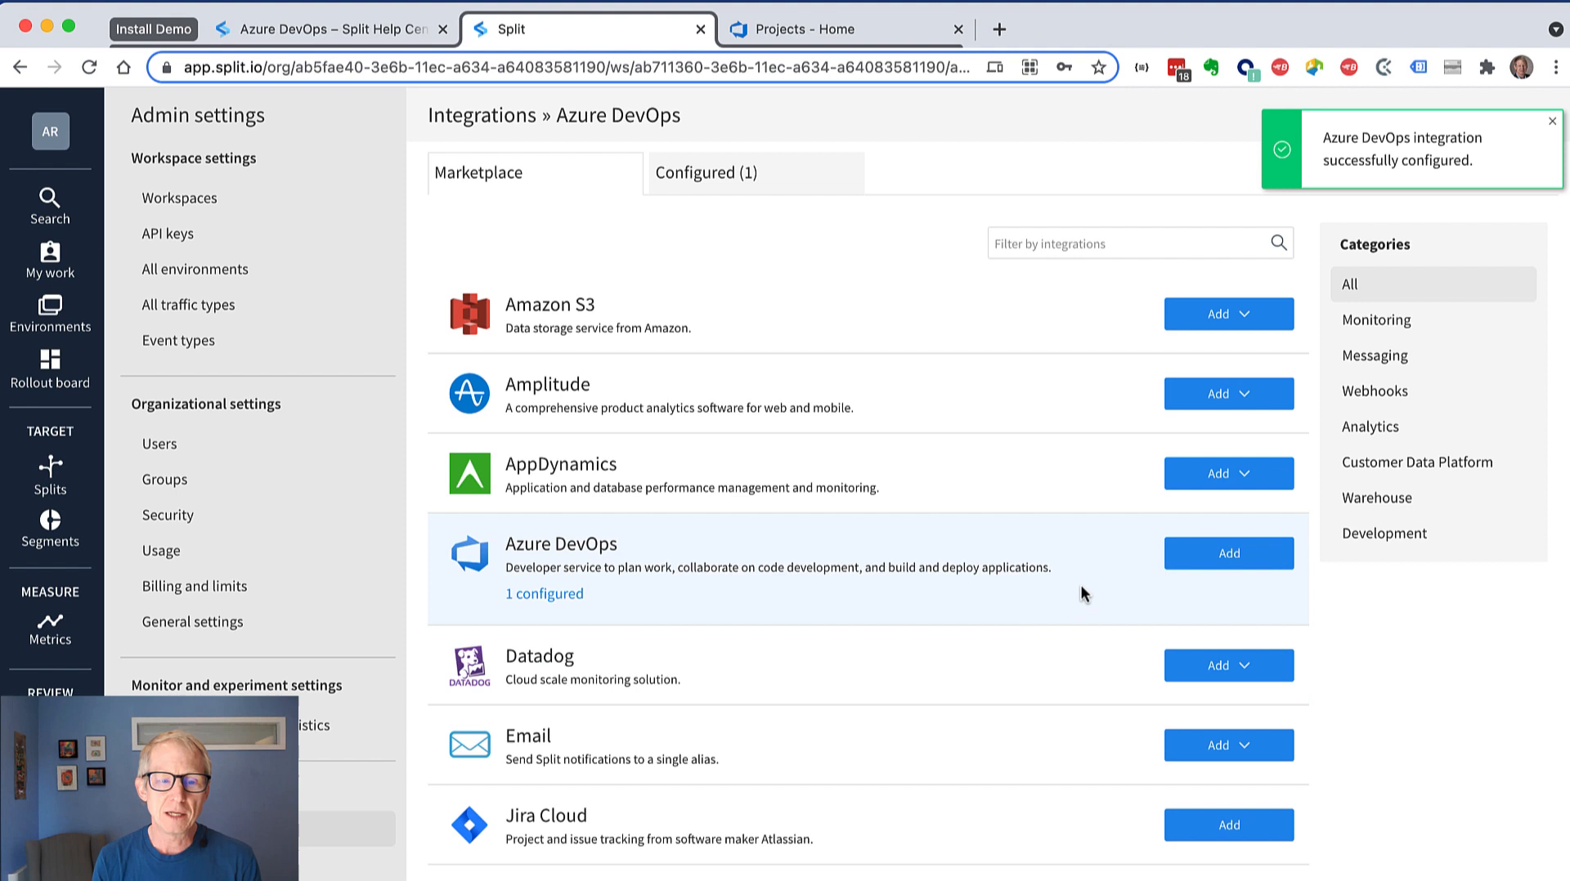
Copy the generated Split token from the configured integration and return to the help article.
{"action": "left_click", "coordinate": [708, 172]}
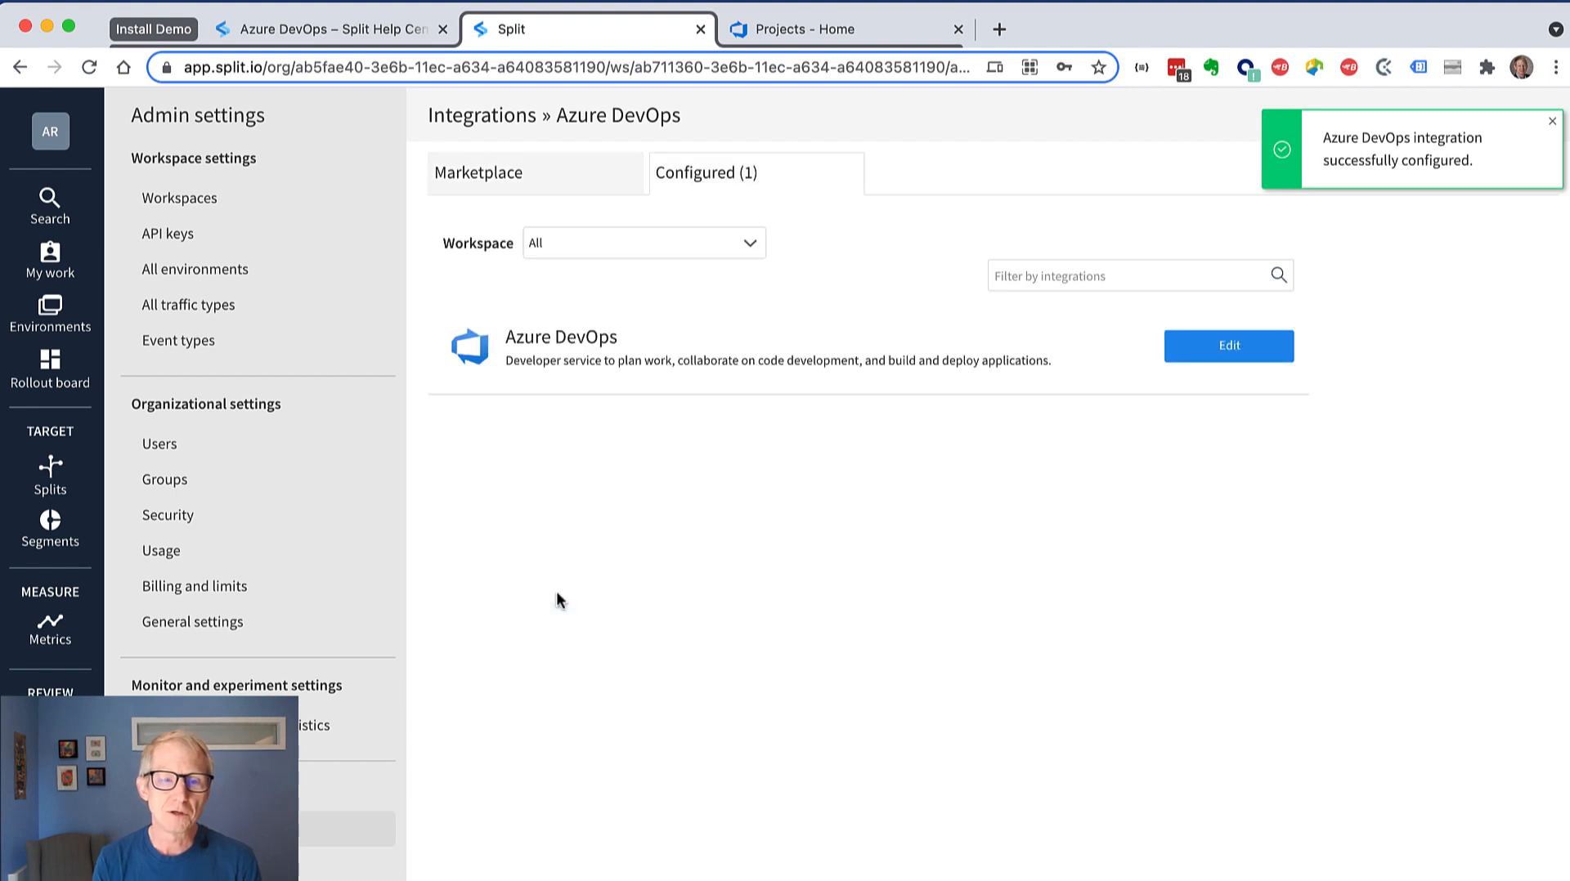
{"action": "left_click", "coordinate": [1228, 346]}
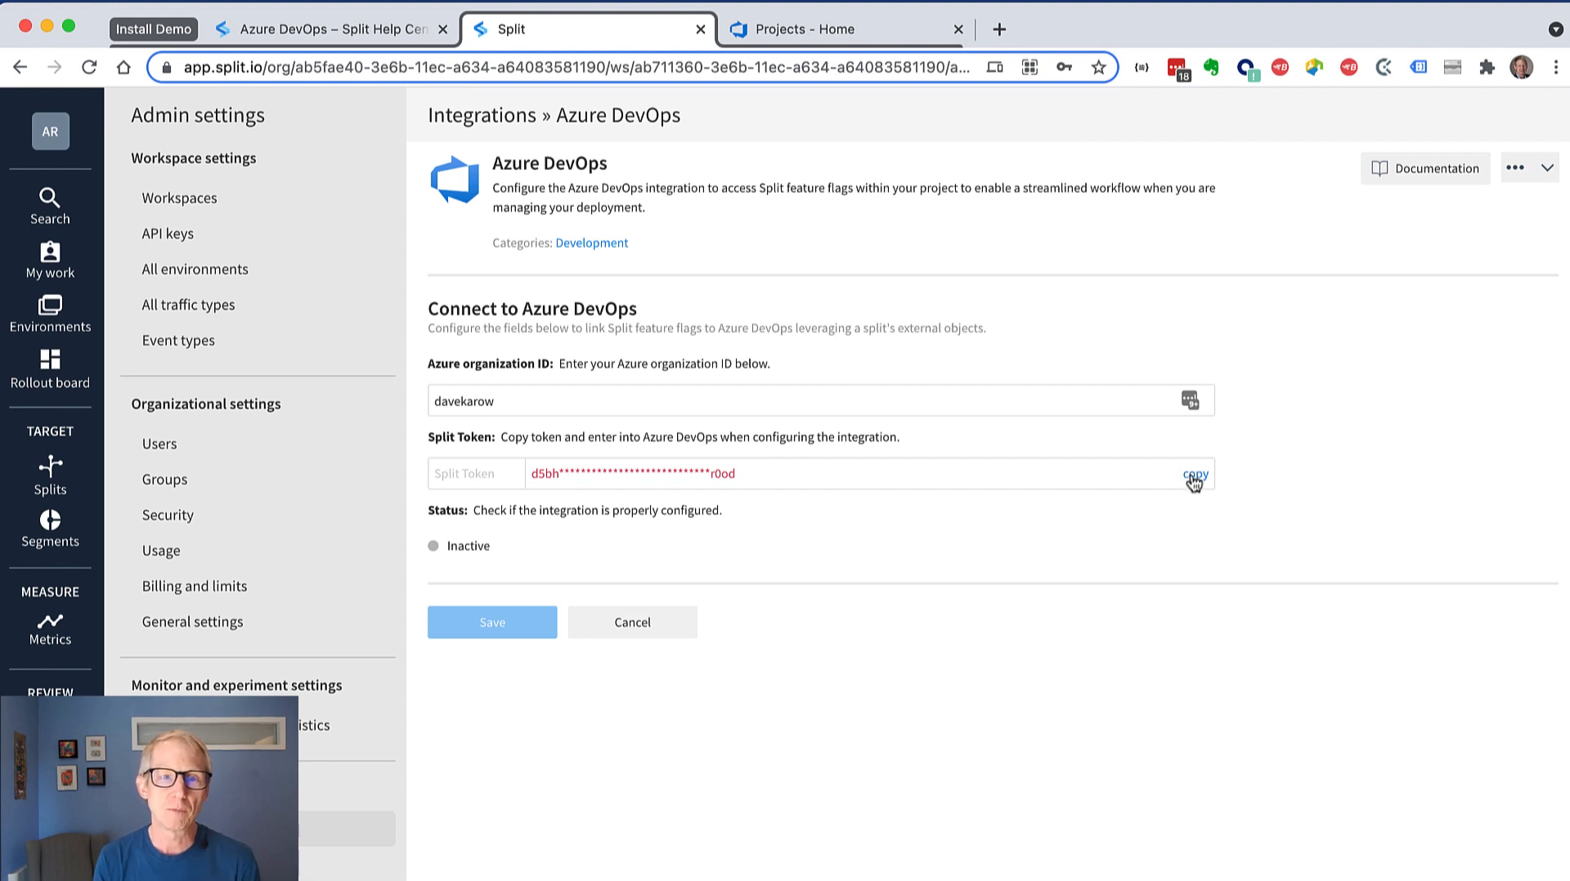
{"action": "left_click", "coordinate": [1194, 474]}
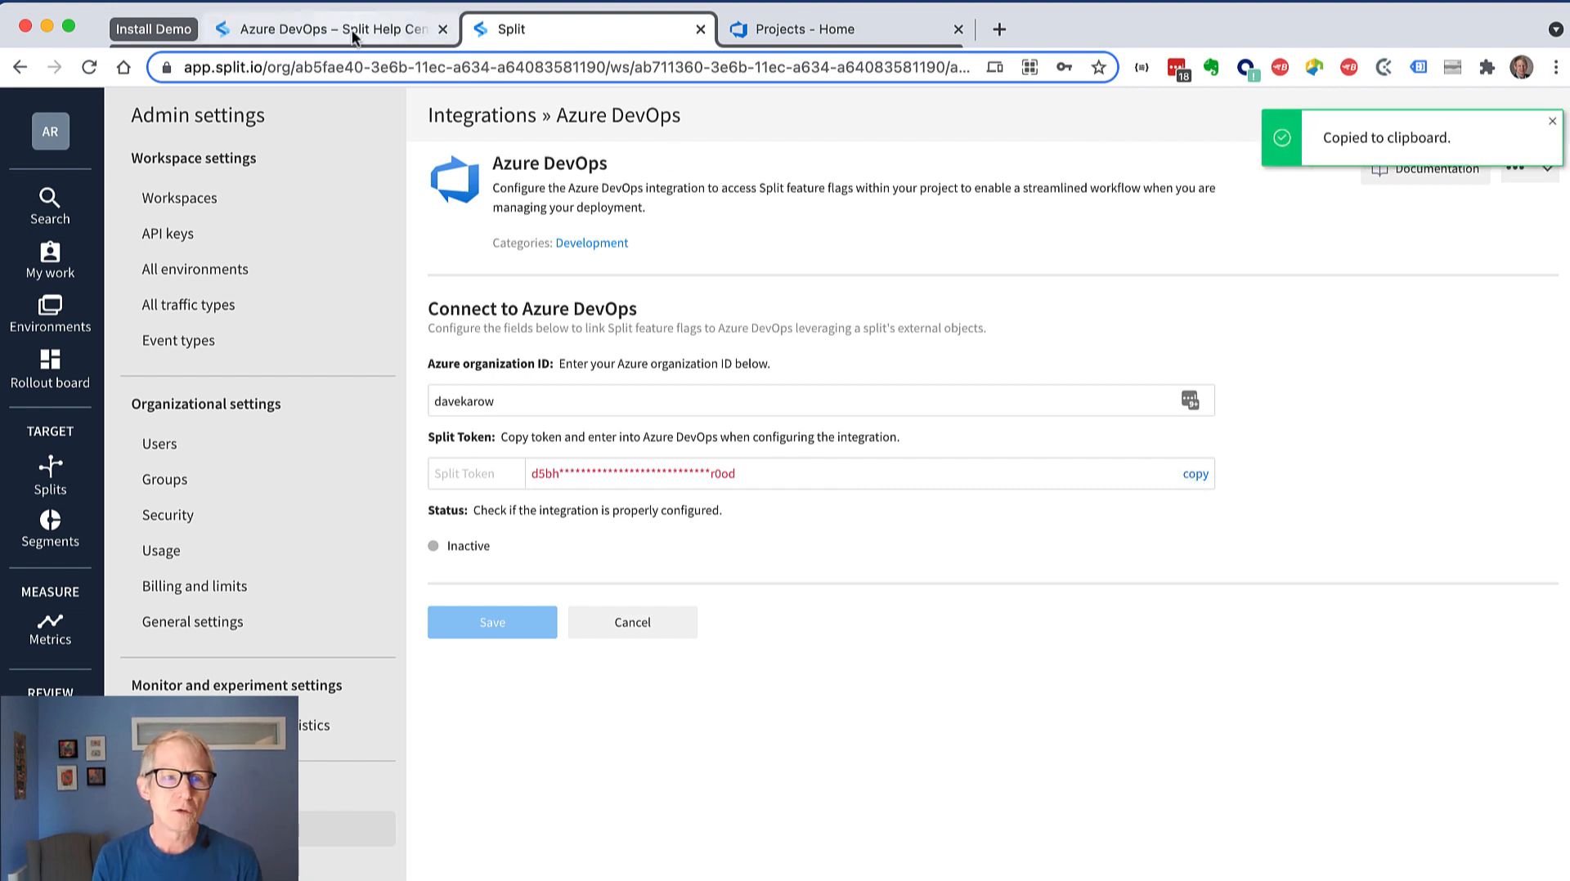
{"action": "left_click", "coordinate": [330, 28]}
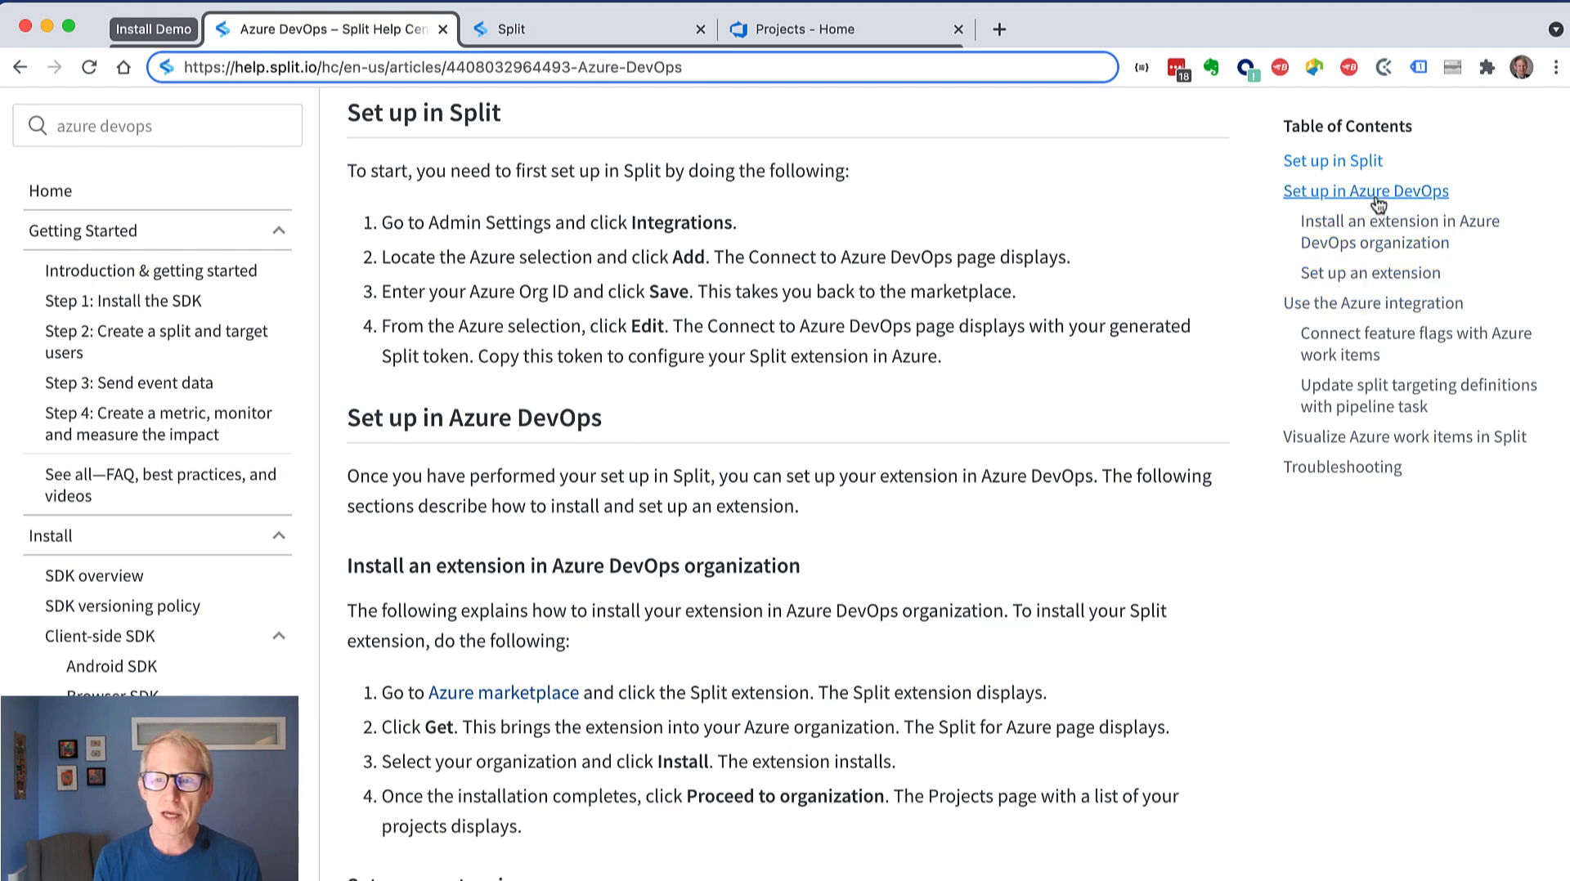
From the Set up in Azure DevOps section, load the Azure marketplace link in a new tab.
{"action": "left_click", "coordinate": [1364, 191]}
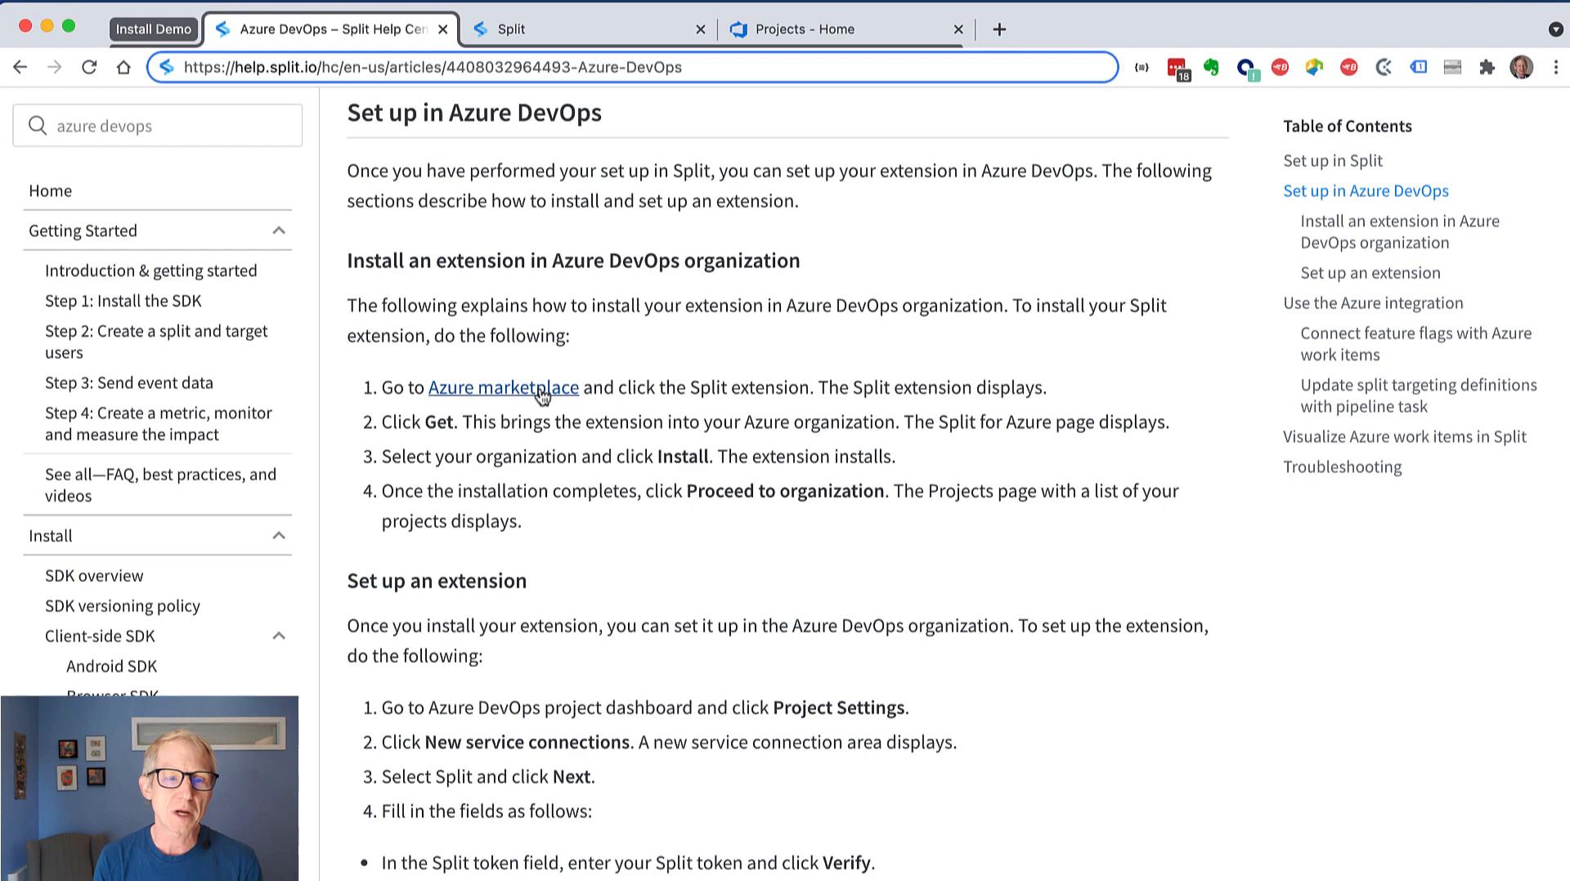
{"action": "right_click", "coordinate": [503, 388]}
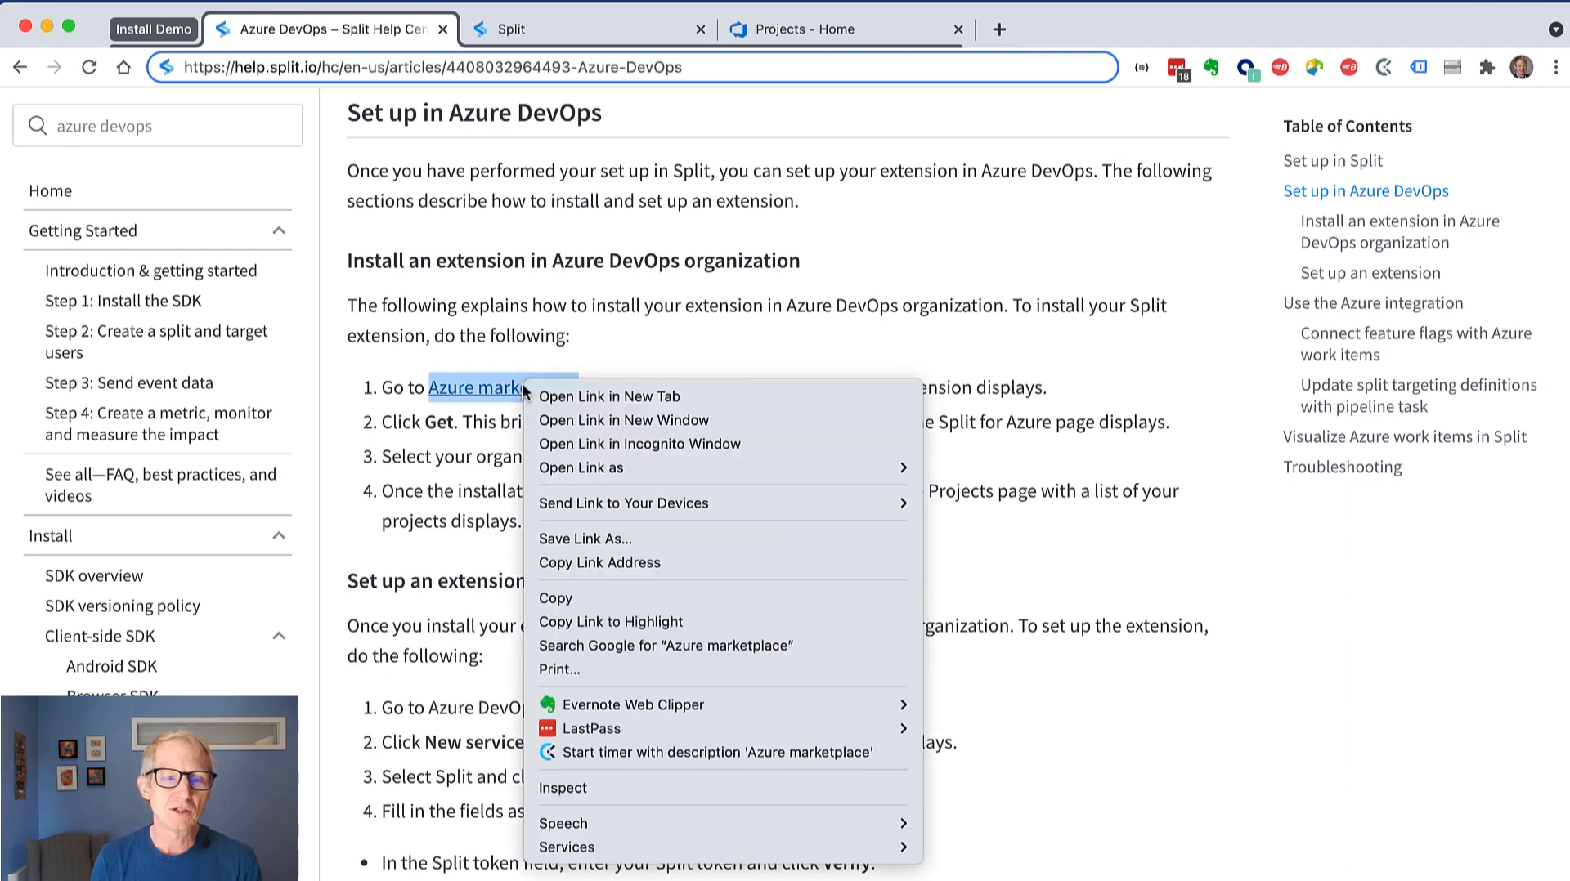
{"action": "mouse_move", "coordinate": [610, 395]}
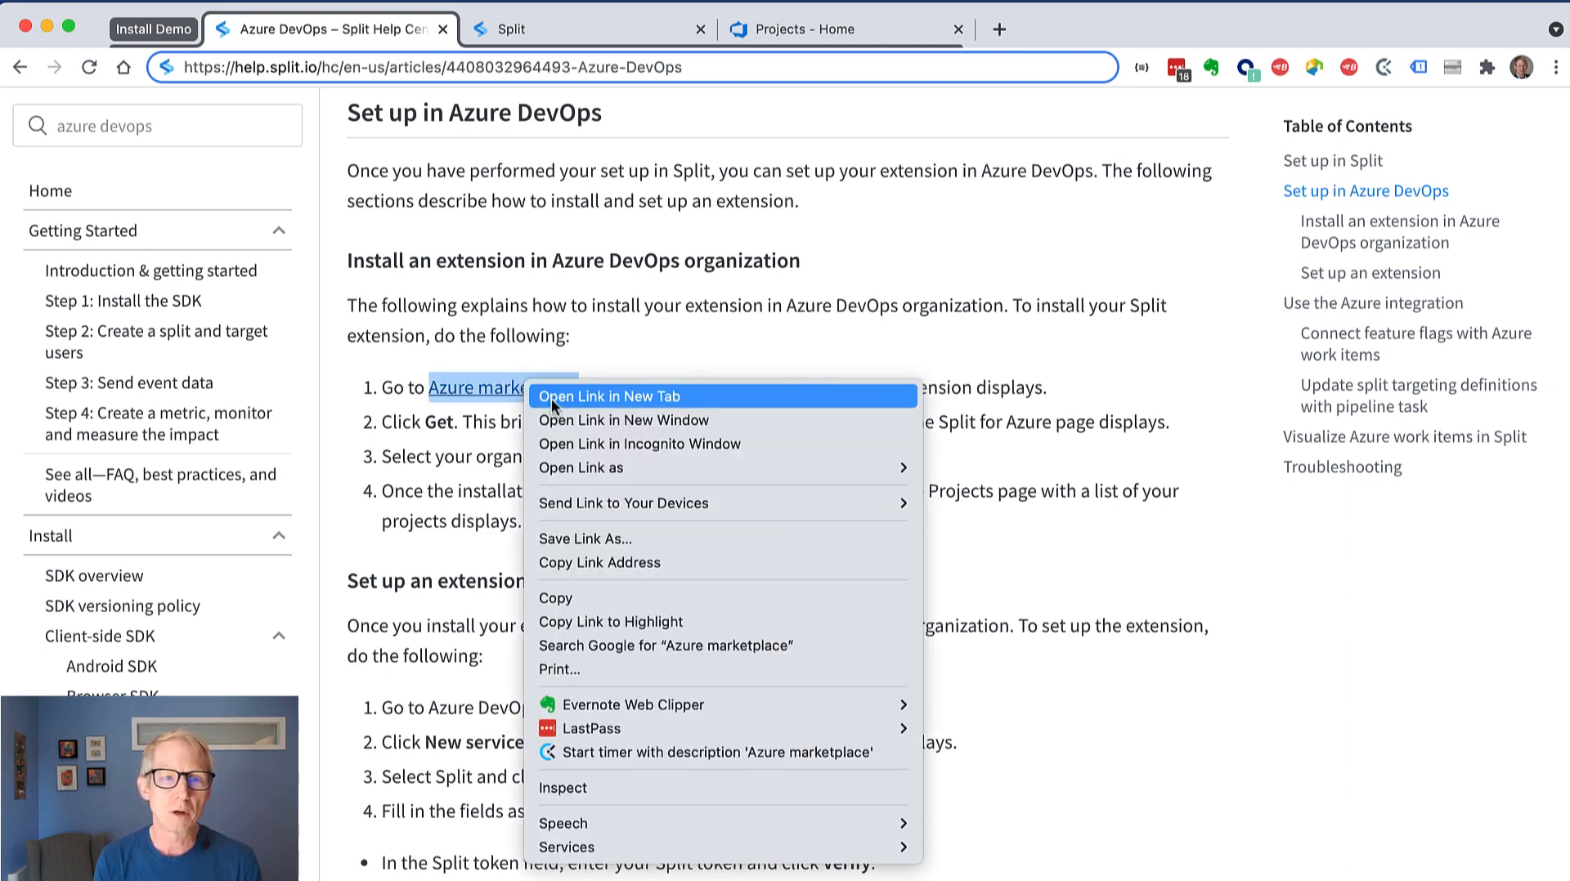
{"action": "left_click", "coordinate": [621, 396]}
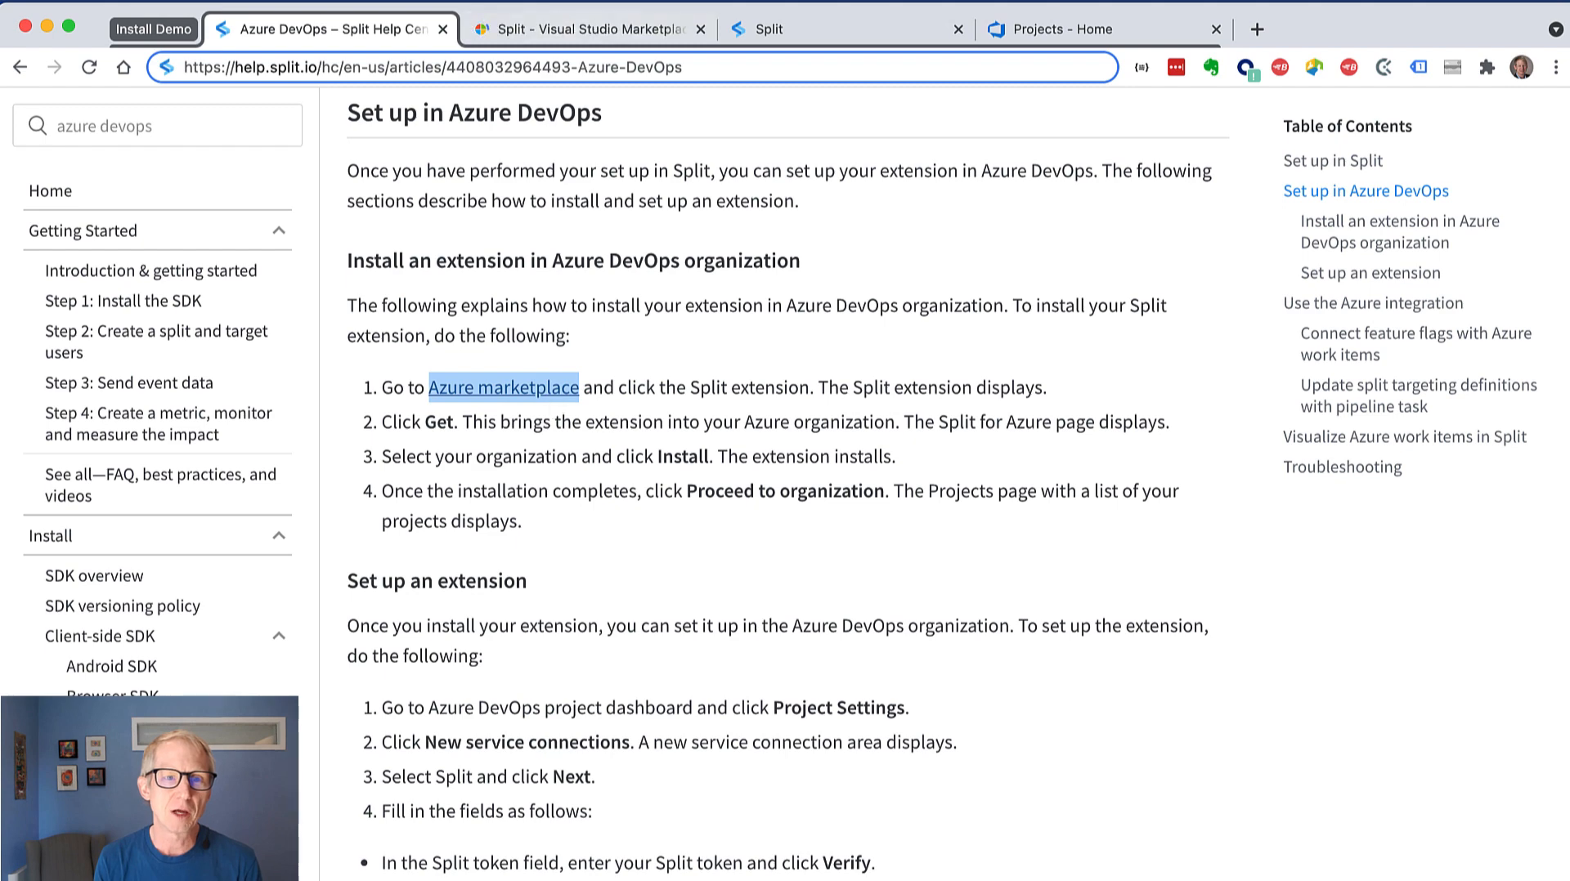
{"action": "left_click", "coordinate": [586, 28]}
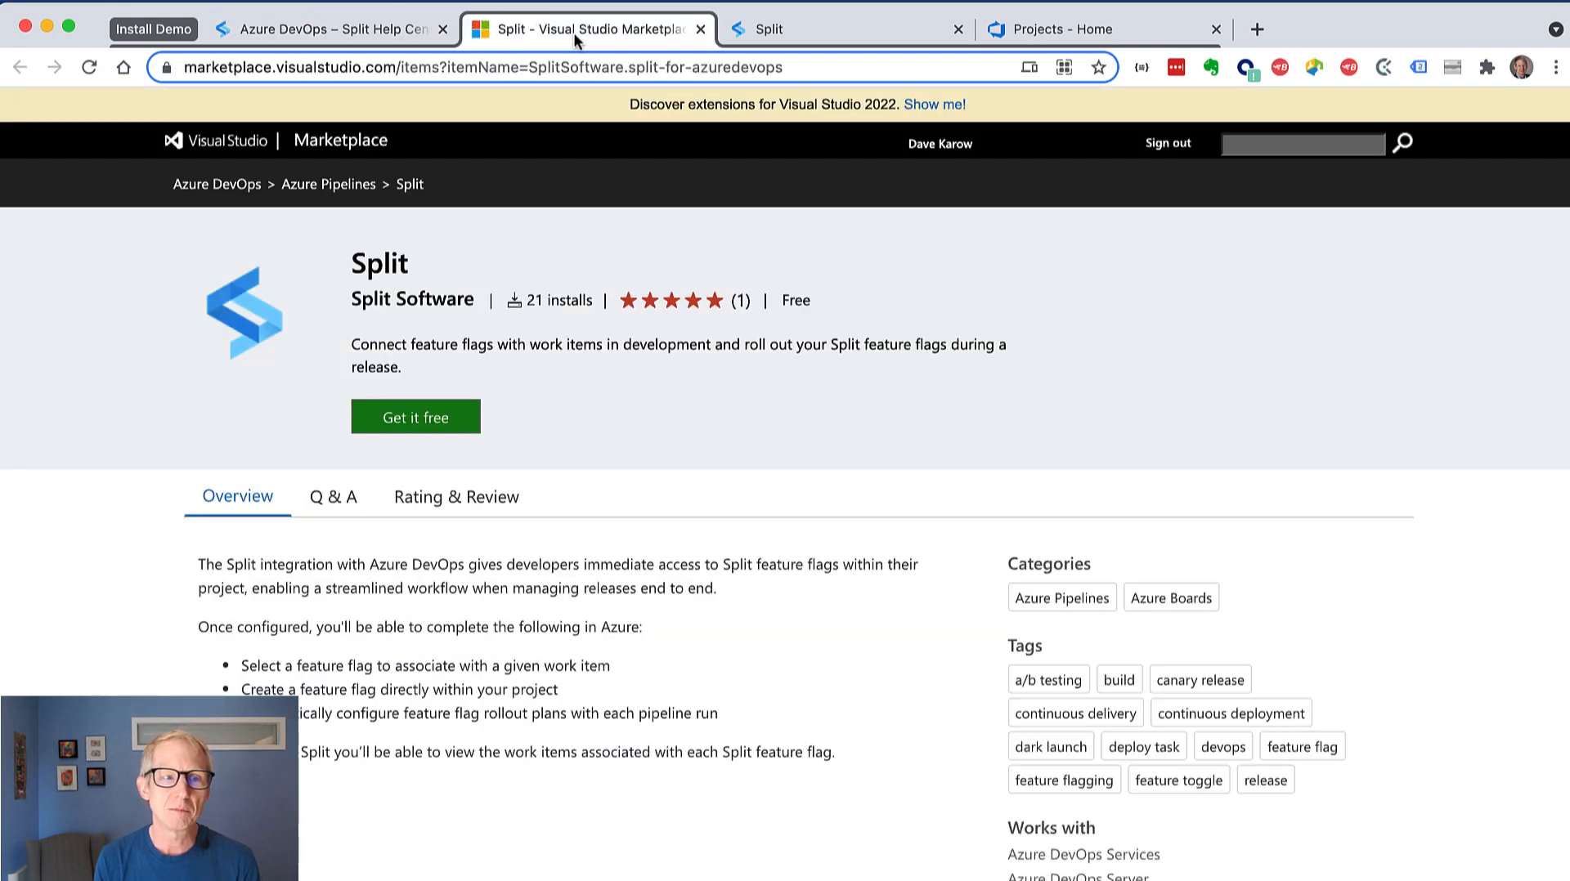
{"action": "mouse_move", "coordinate": [676, 352]}
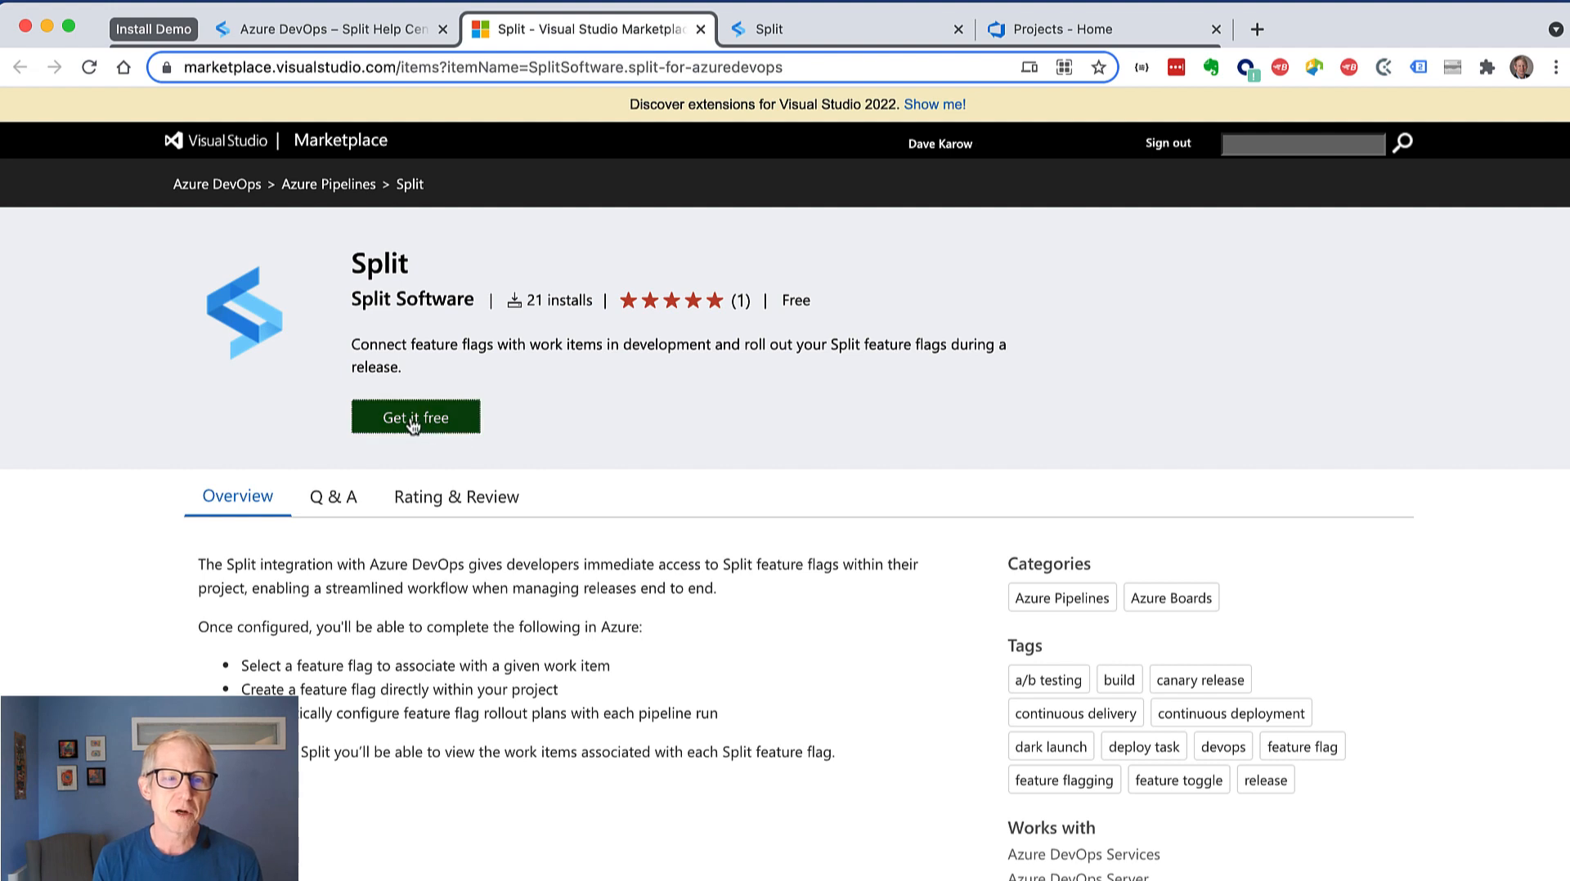
Get the free Split extension for the chosen organization and proceed to that organization.
{"action": "left_click", "coordinate": [414, 417]}
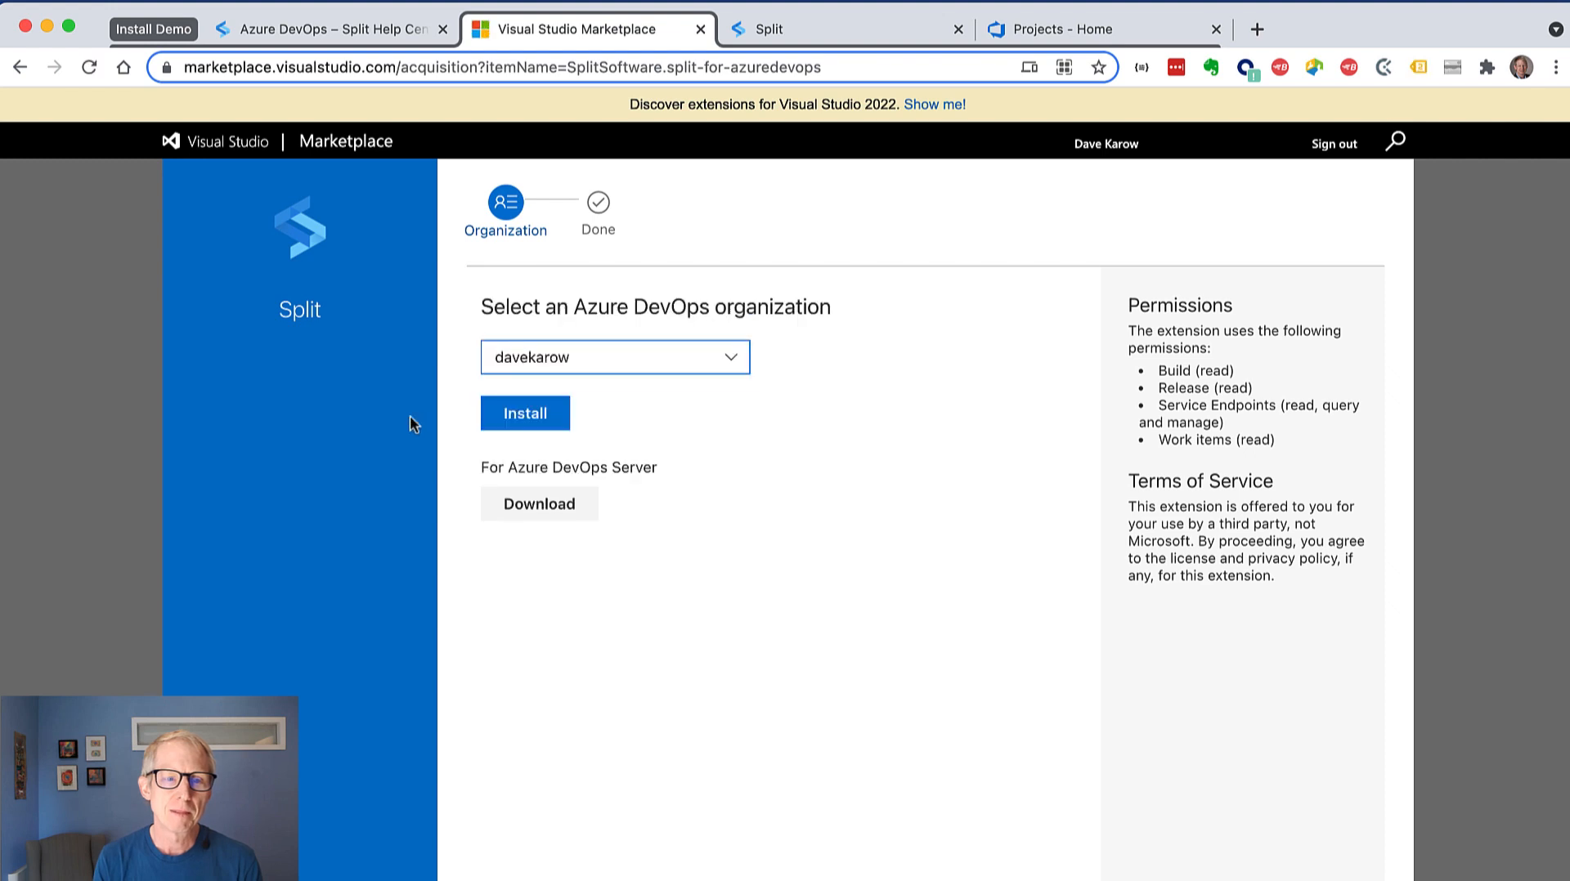
{"action": "left_click", "coordinate": [615, 356]}
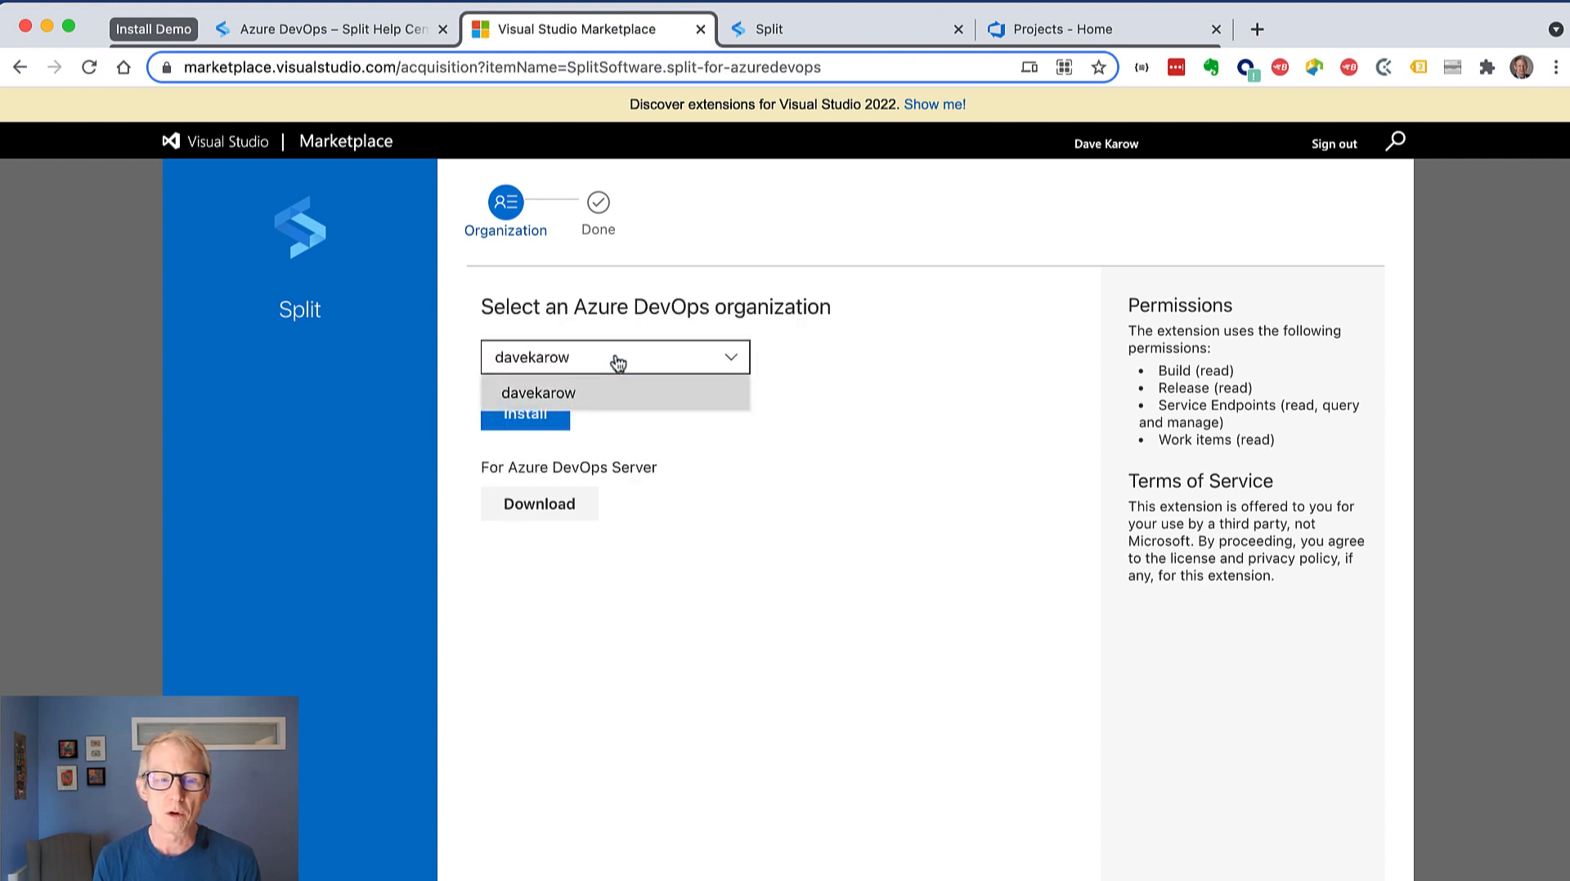
{"action": "left_click", "coordinate": [525, 414]}
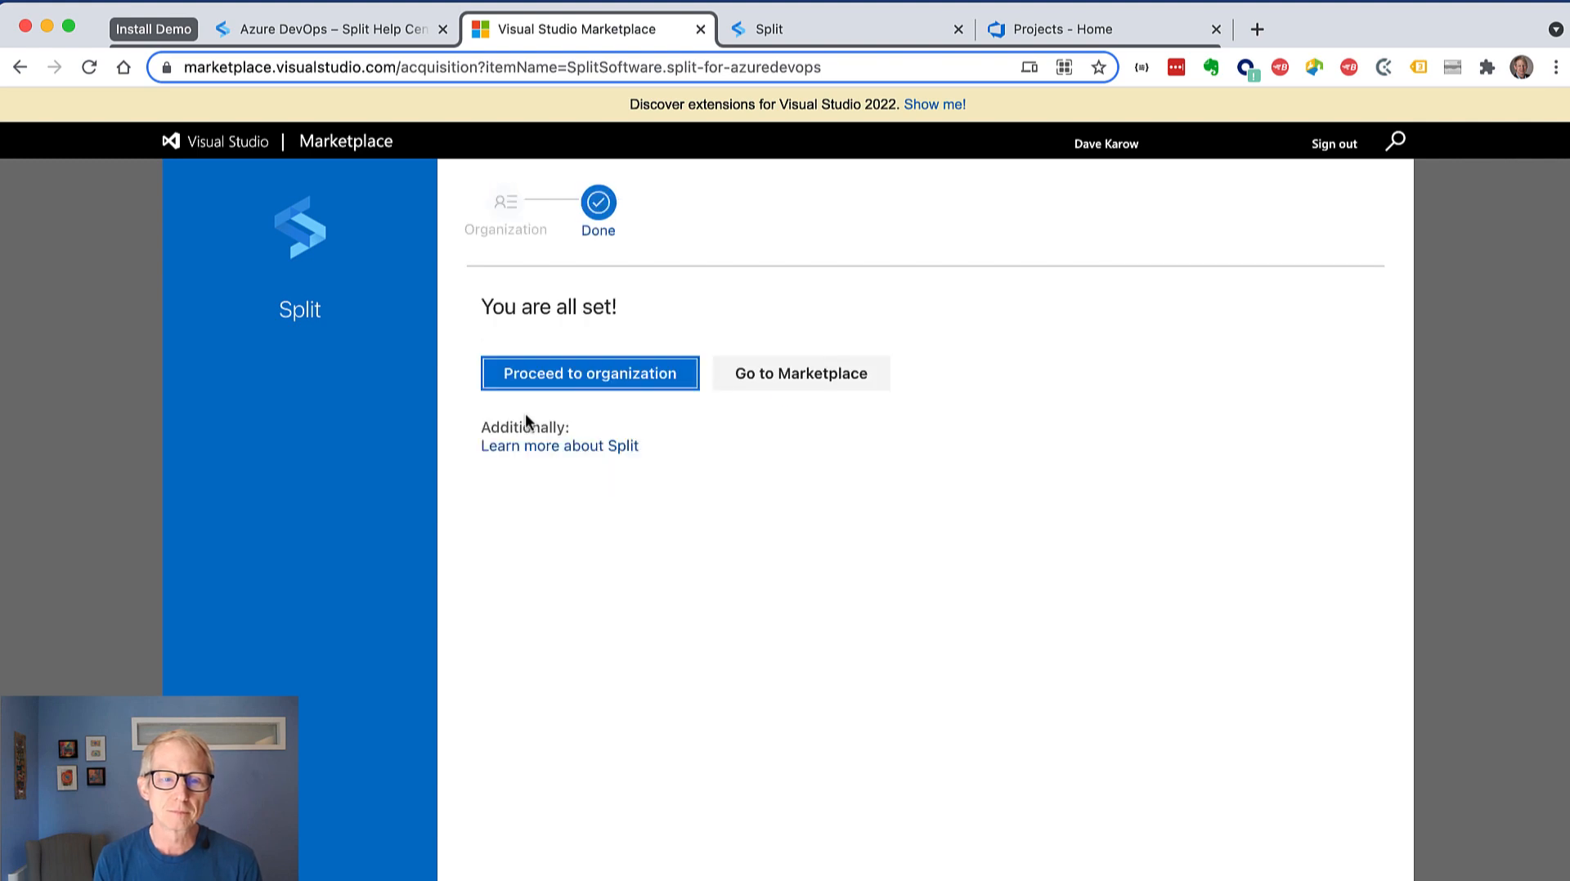
{"action": "left_click", "coordinate": [589, 373]}
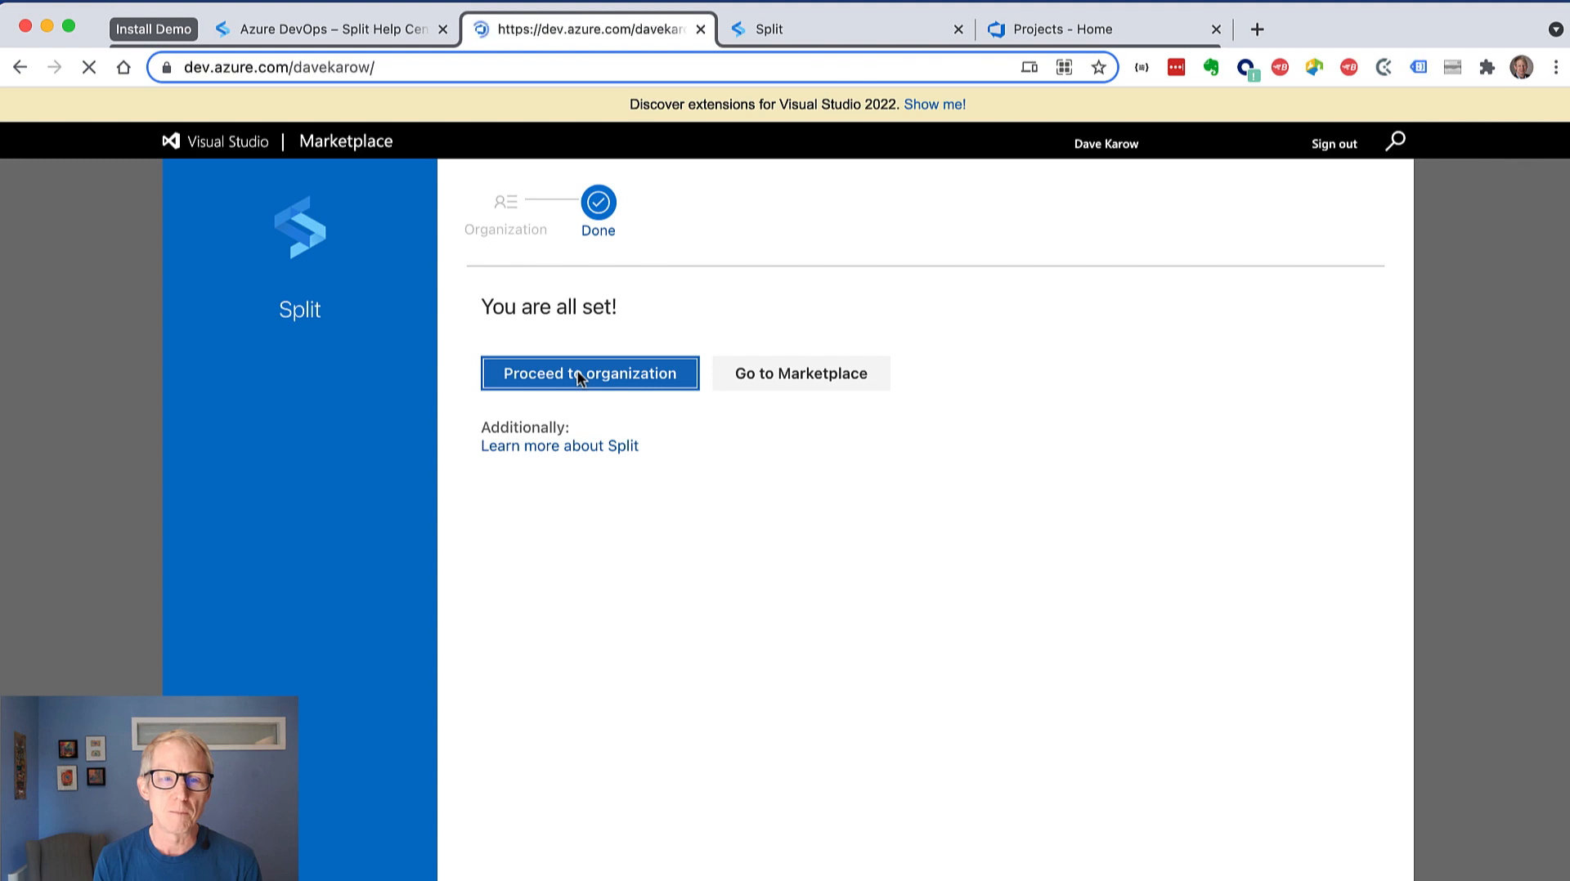
{"action": "left_click", "coordinate": [588, 372]}
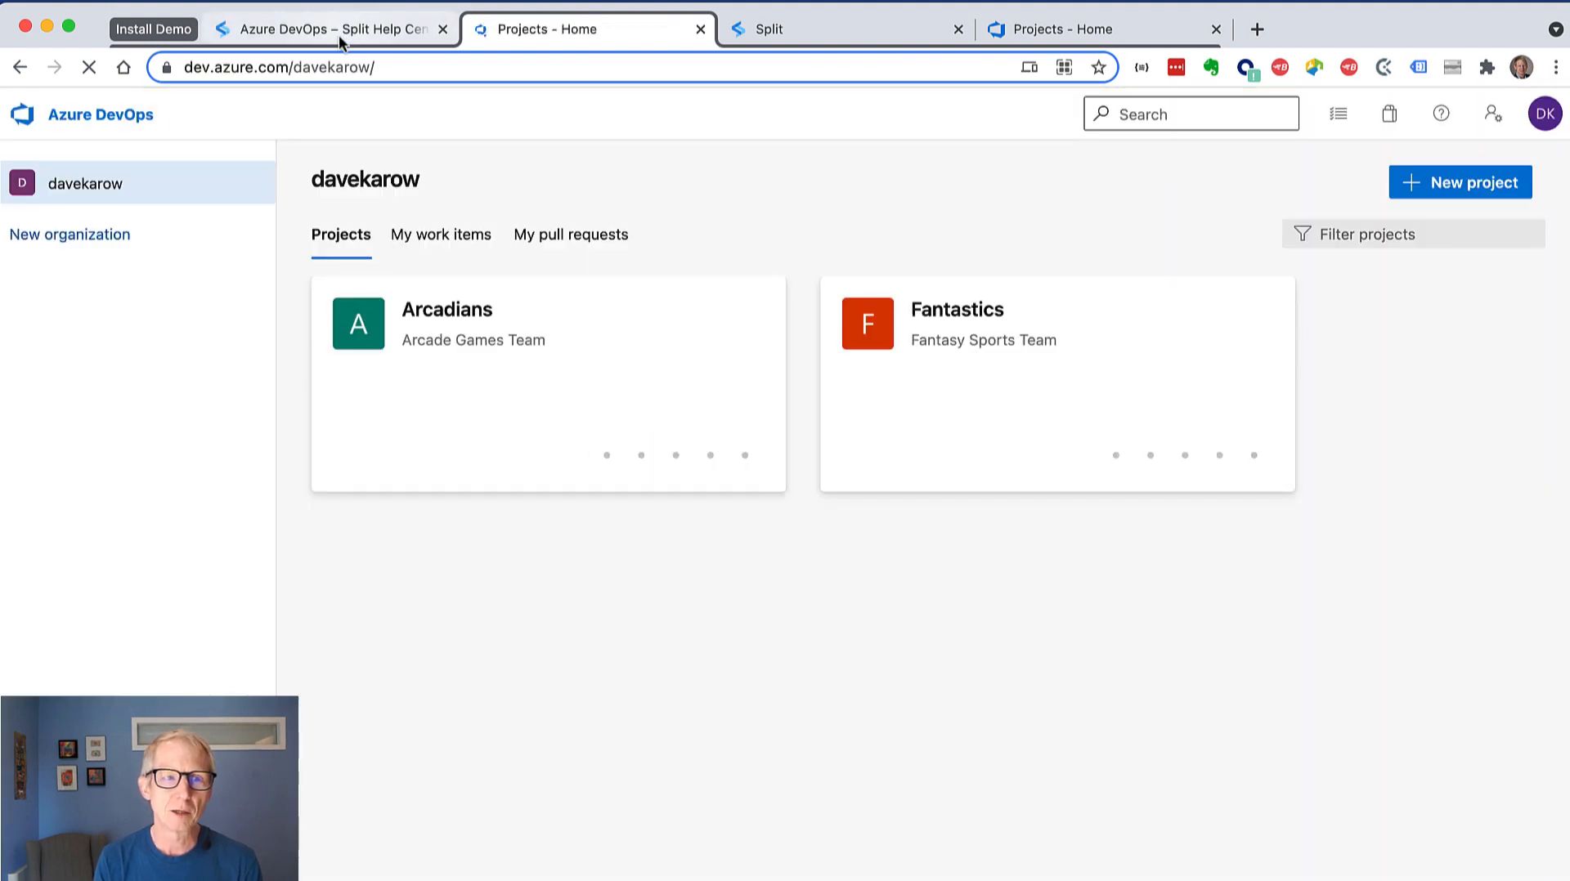
Check the help article, then reach Project settings of the Arcadians project.
{"action": "left_click", "coordinate": [331, 28]}
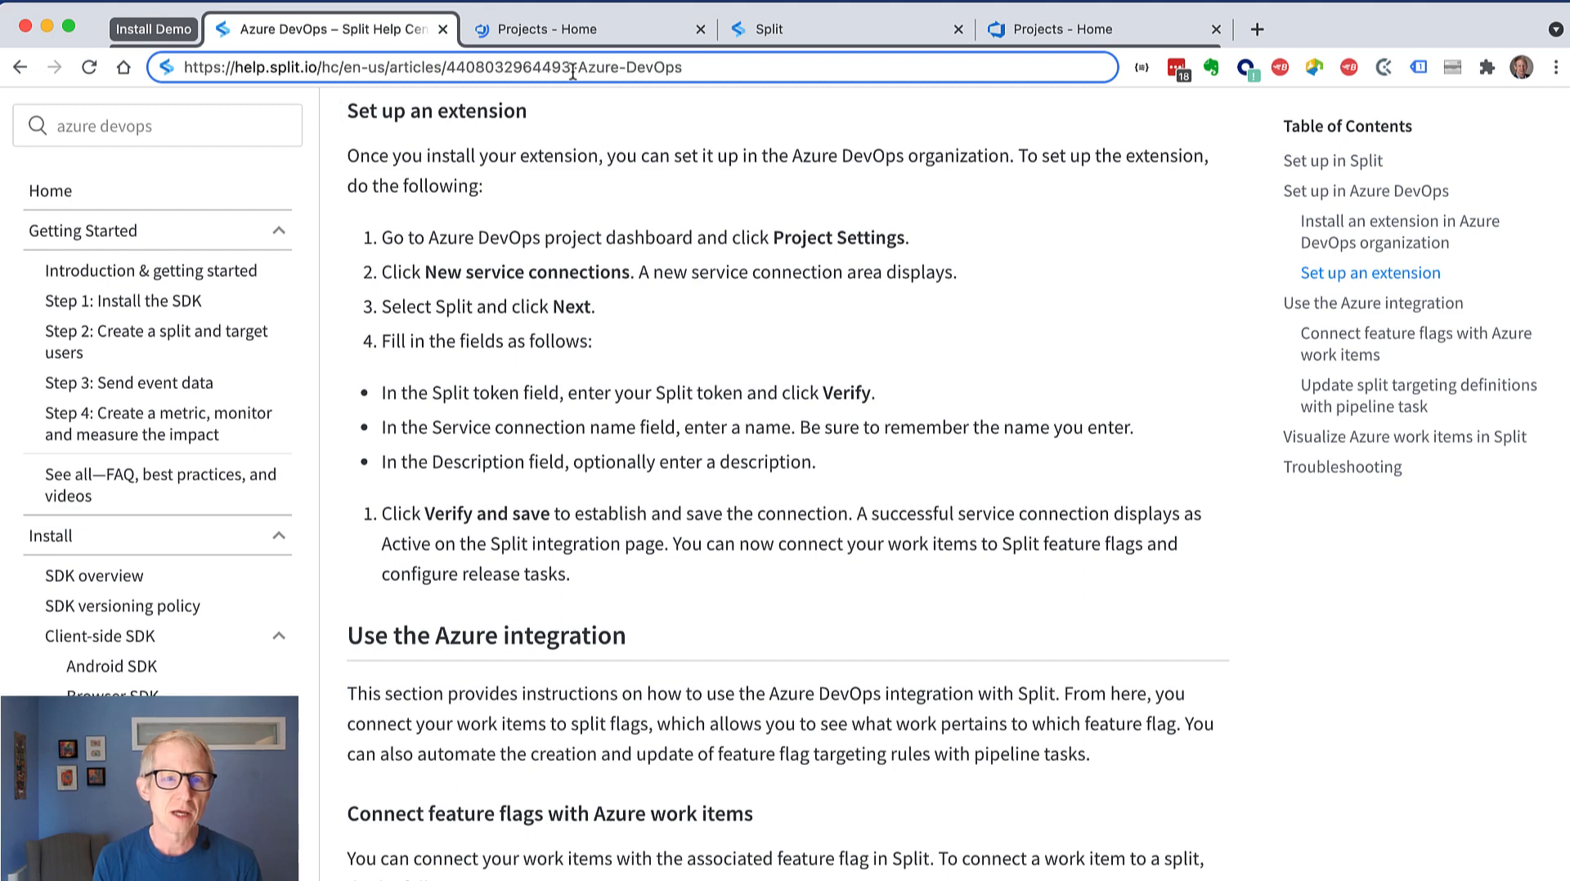
{"action": "left_click", "coordinate": [561, 28]}
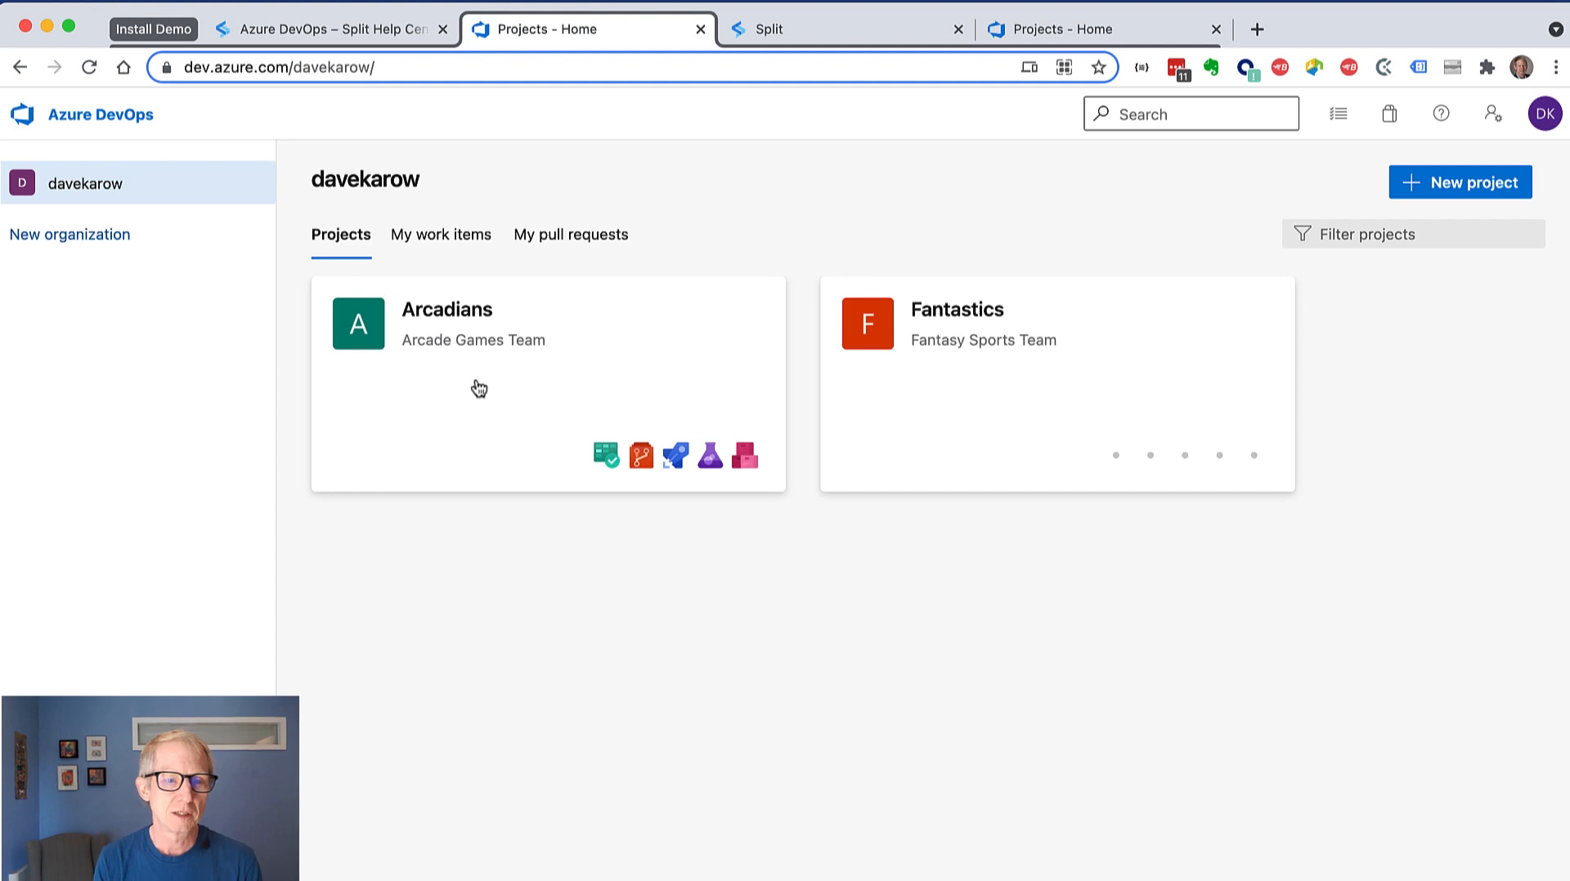
{"action": "left_click", "coordinate": [446, 308]}
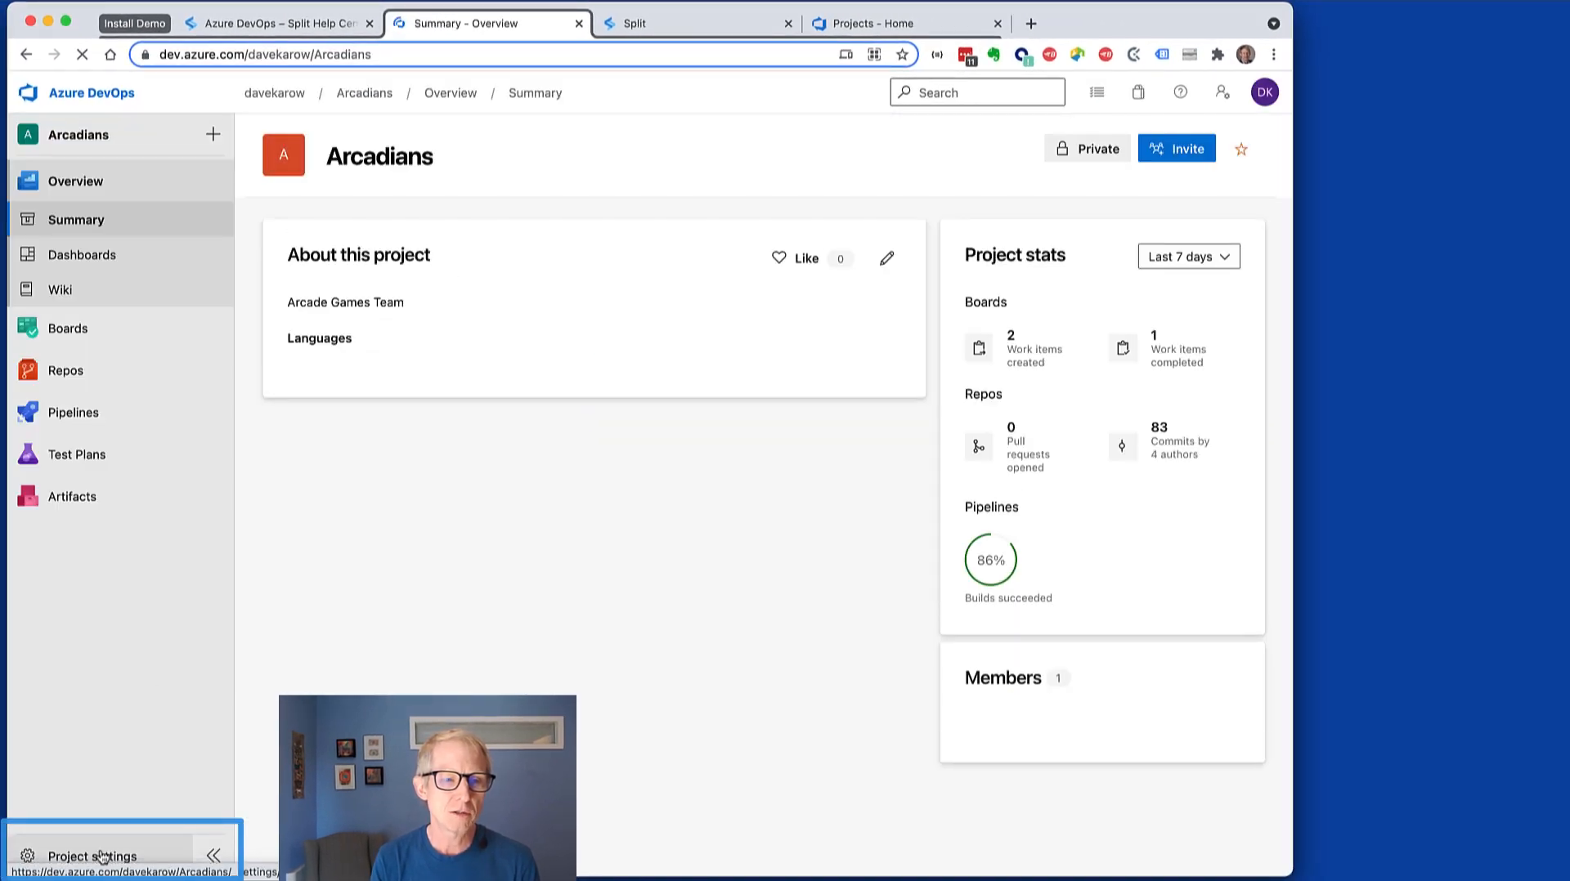
{"action": "left_click", "coordinate": [94, 856]}
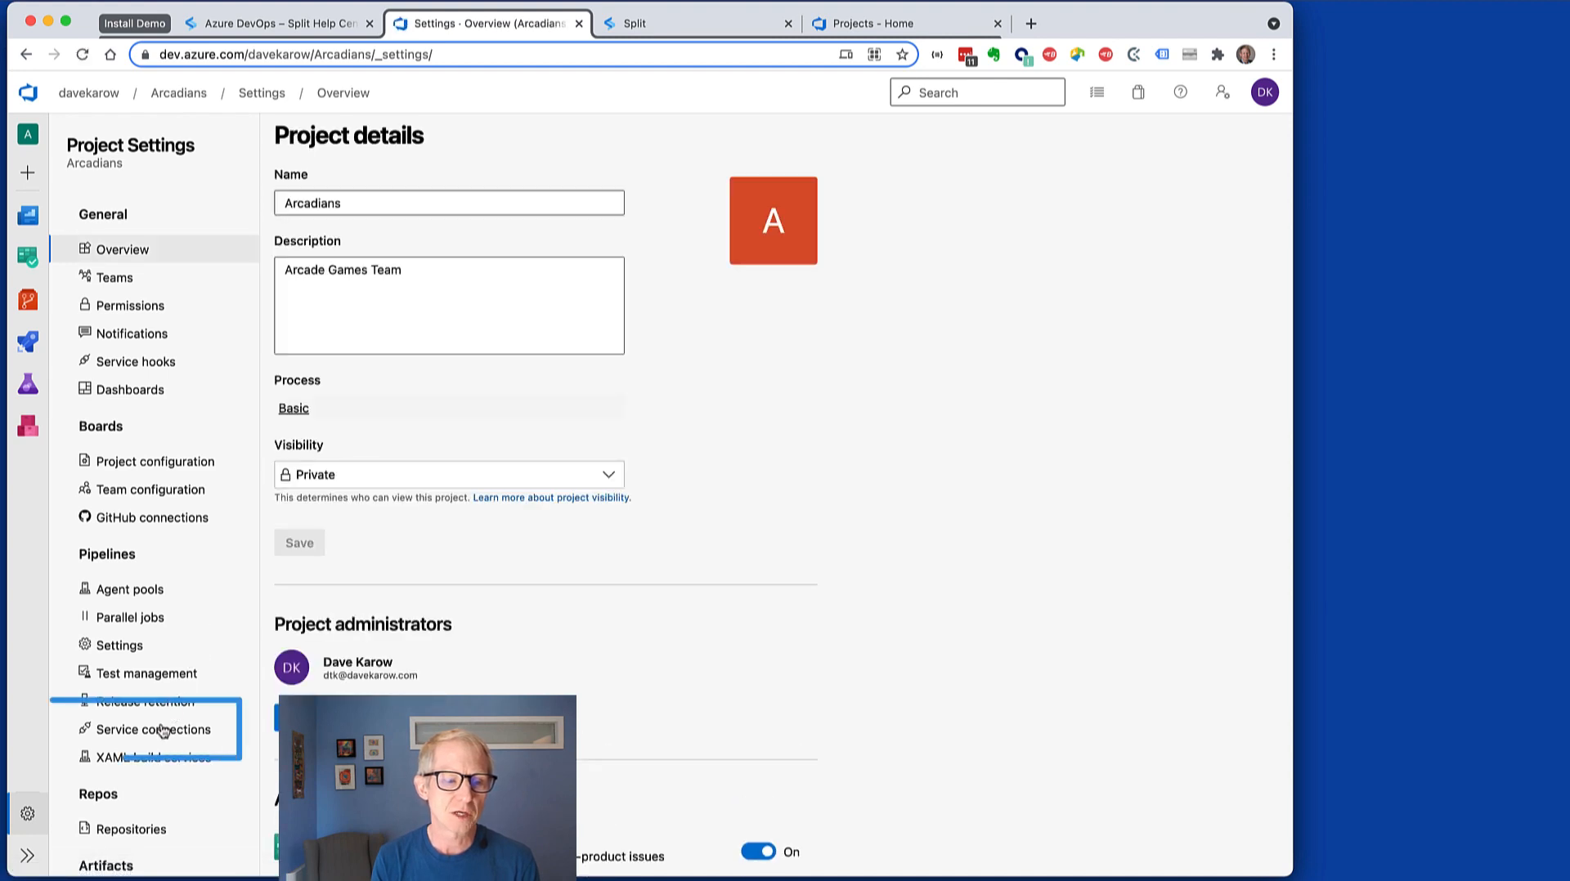
Create a new service connection of type Split from the project's Service connections.
{"action": "left_click", "coordinate": [155, 729]}
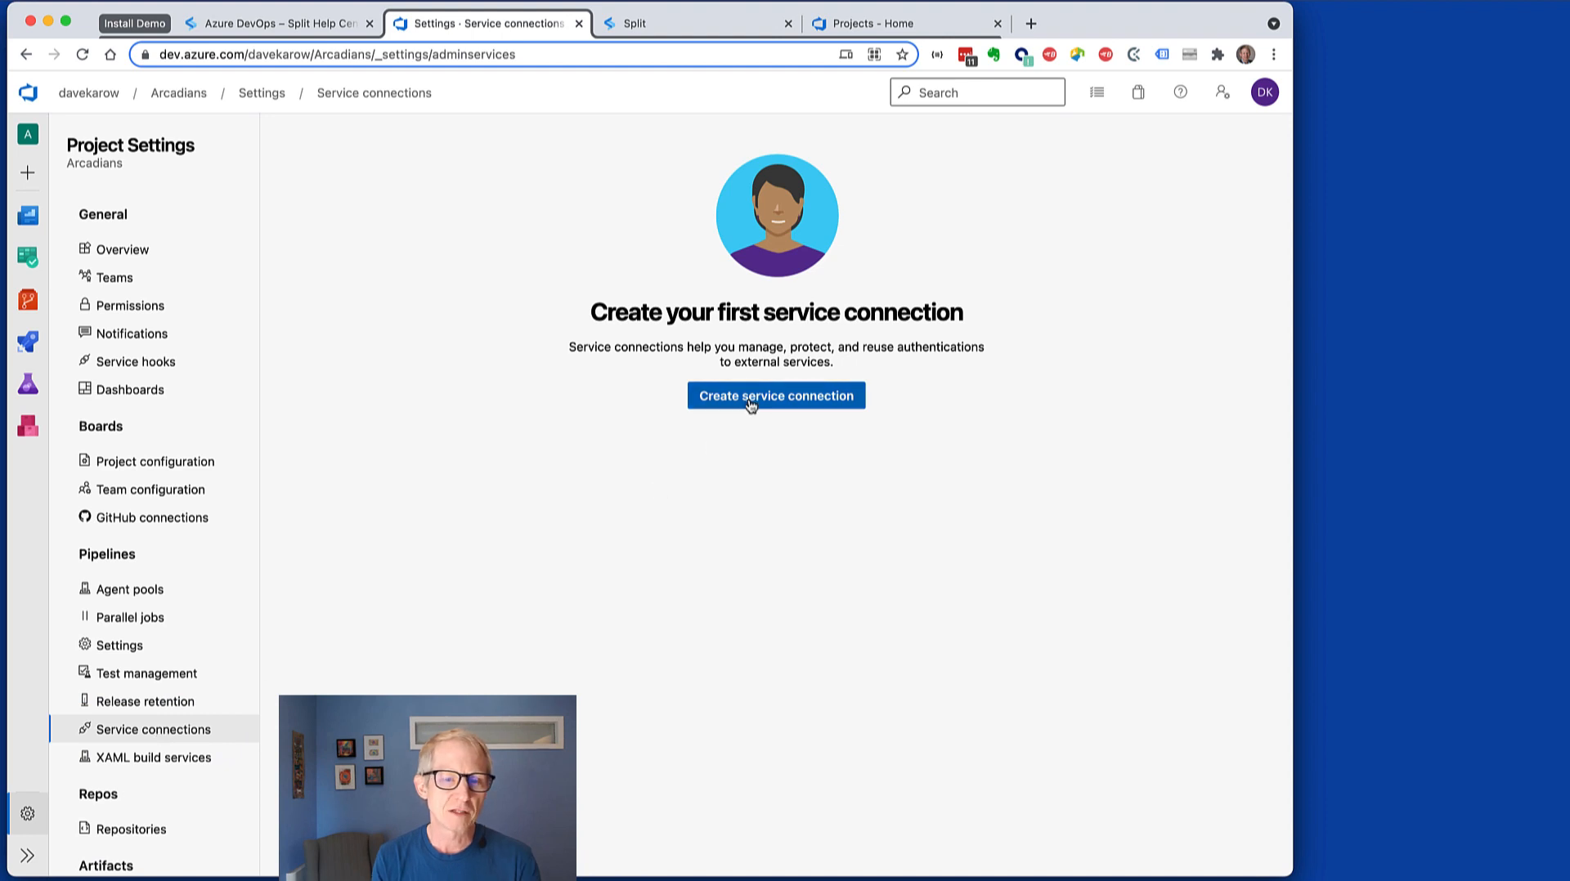
{"action": "left_click", "coordinate": [775, 396]}
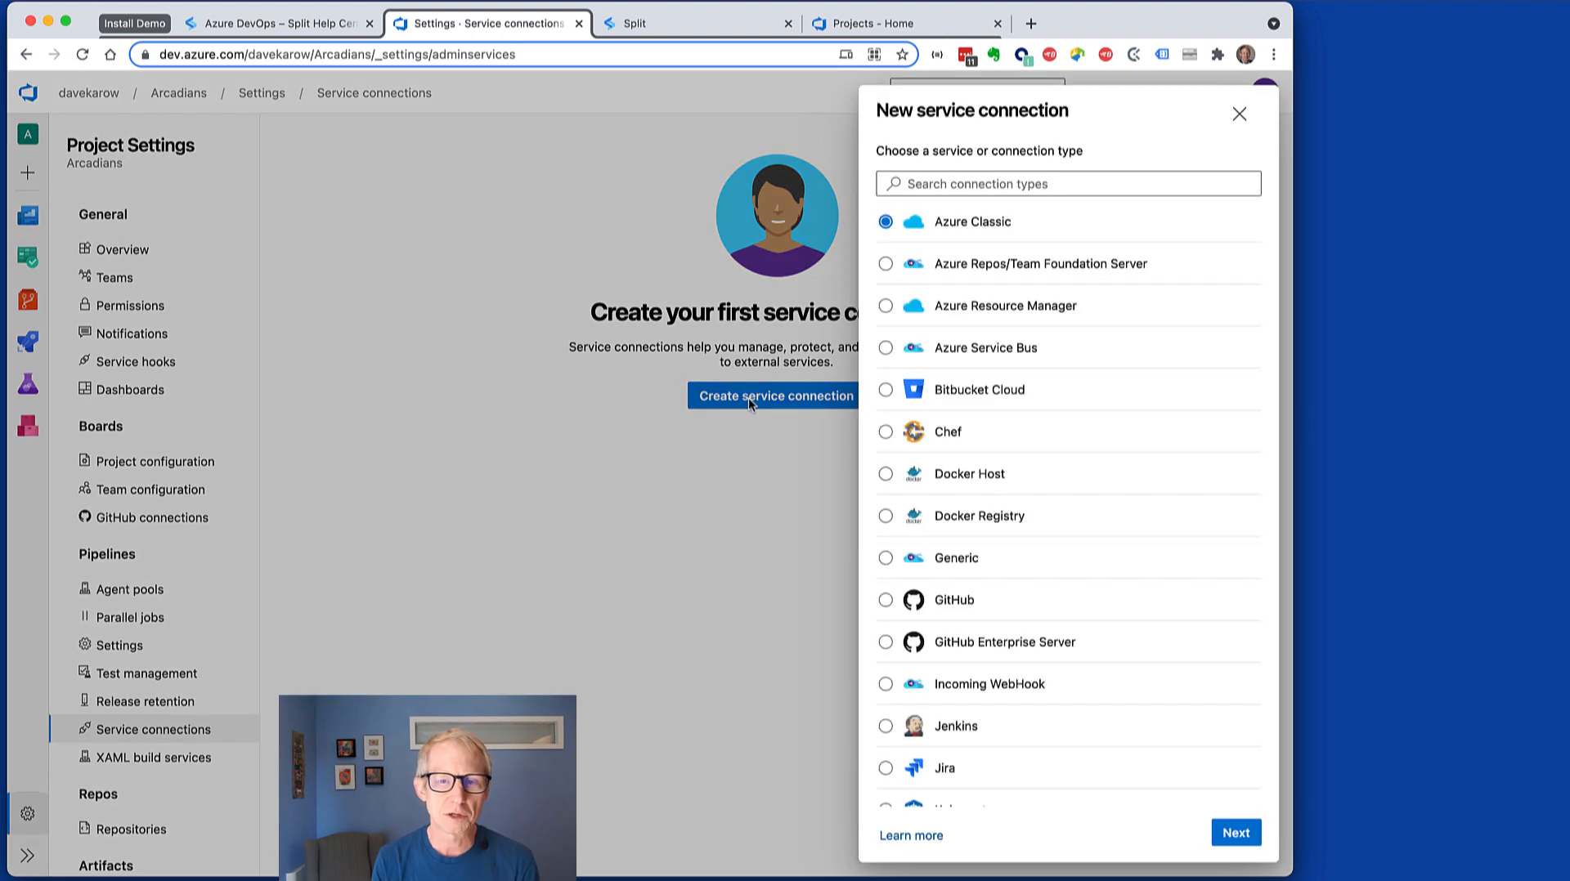
{"action": "left_click", "coordinate": [1067, 183]}
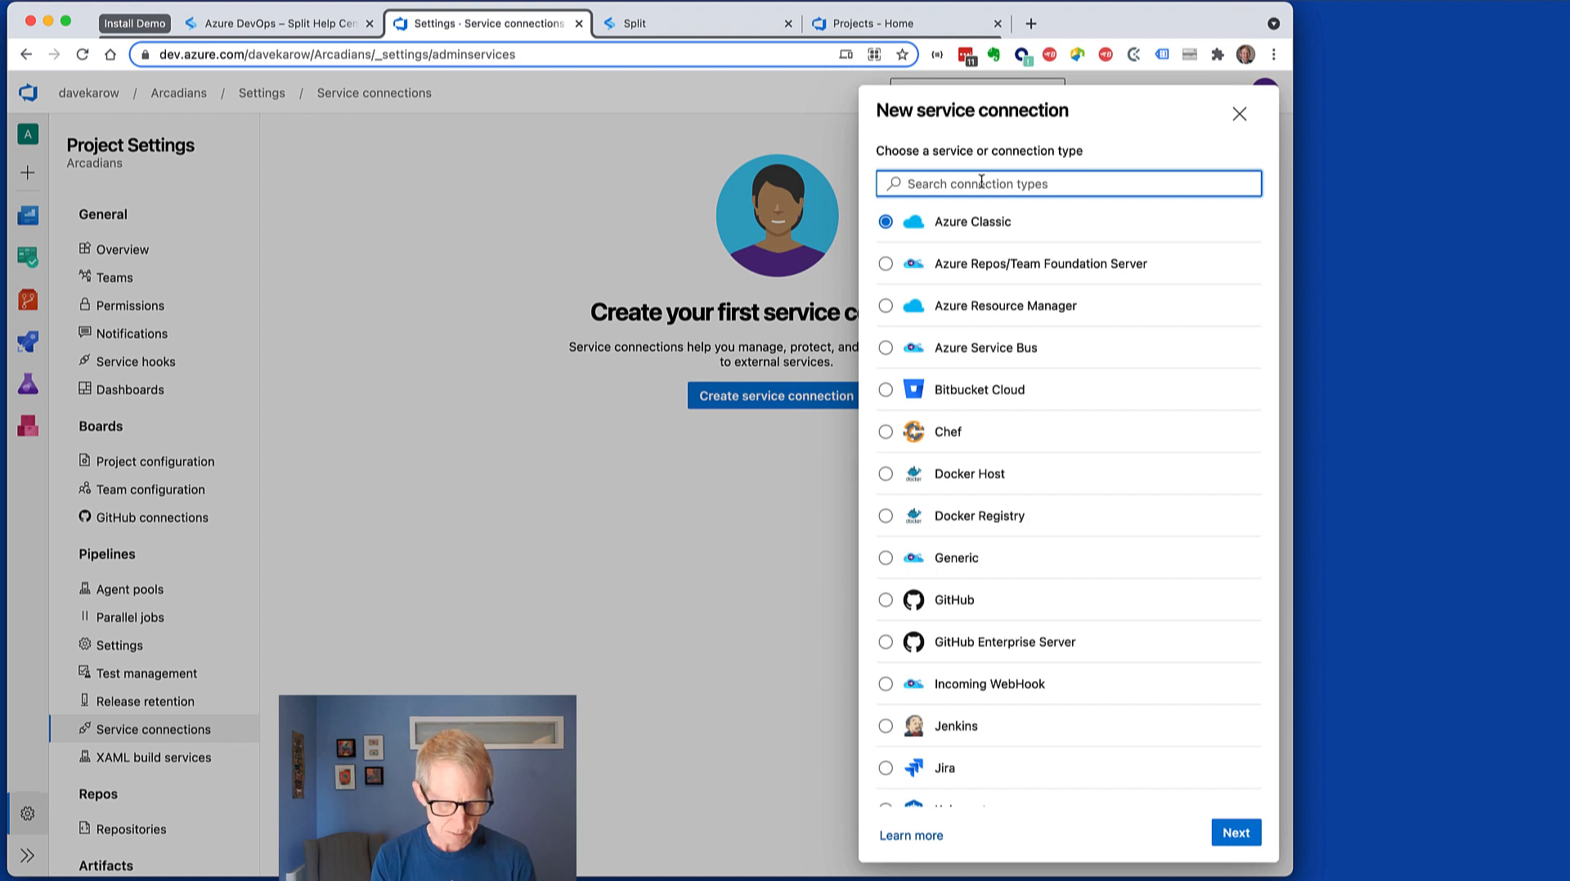
{"action": "type", "text": "split"}
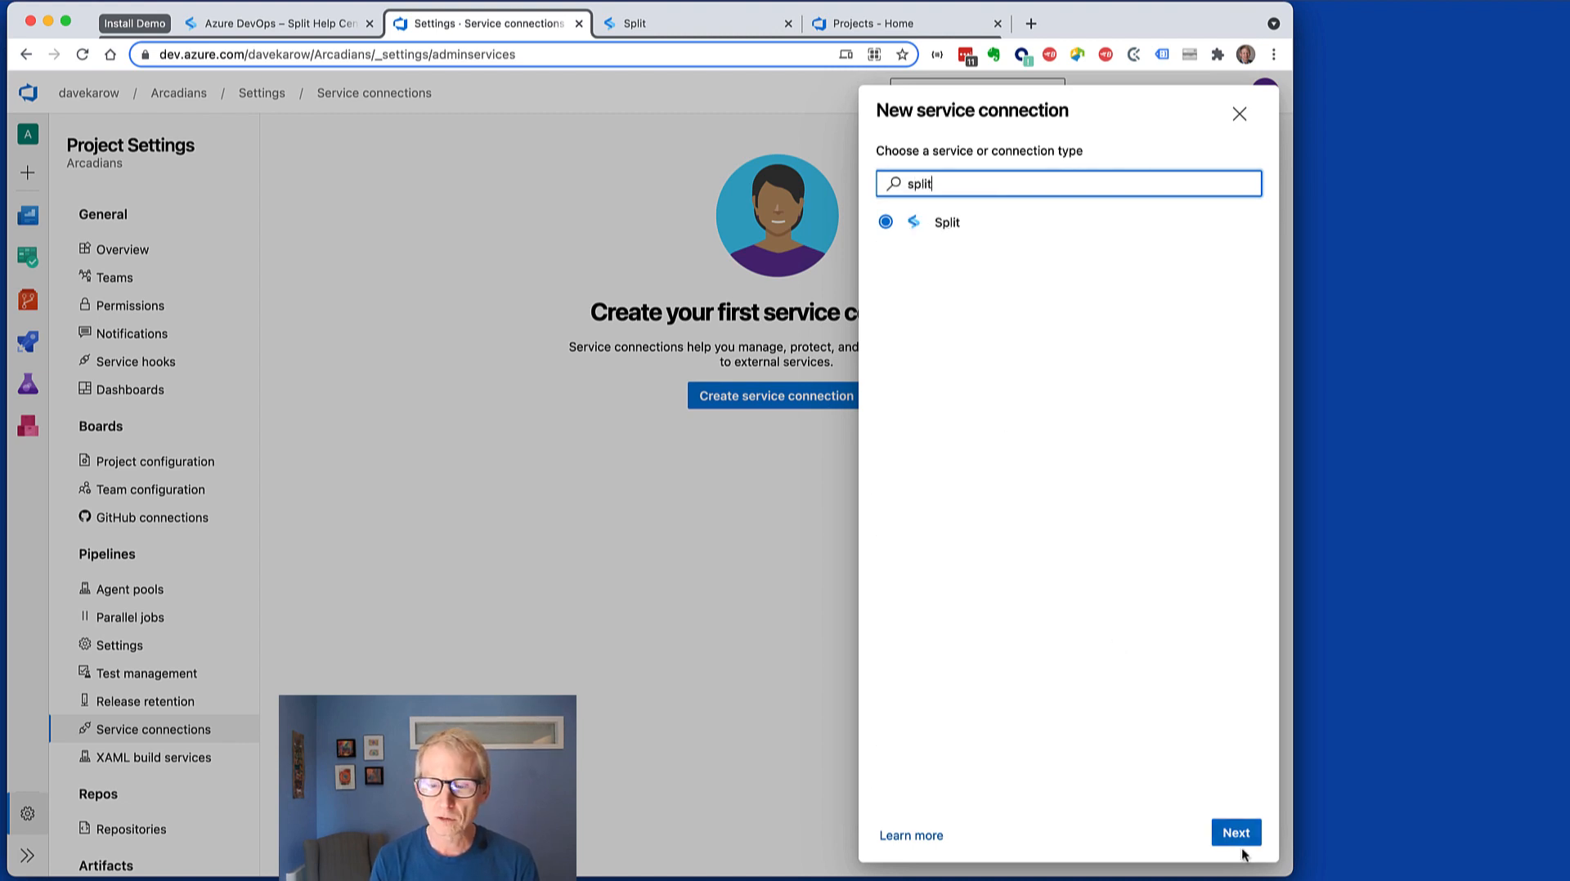
{"action": "left_click", "coordinate": [1234, 832]}
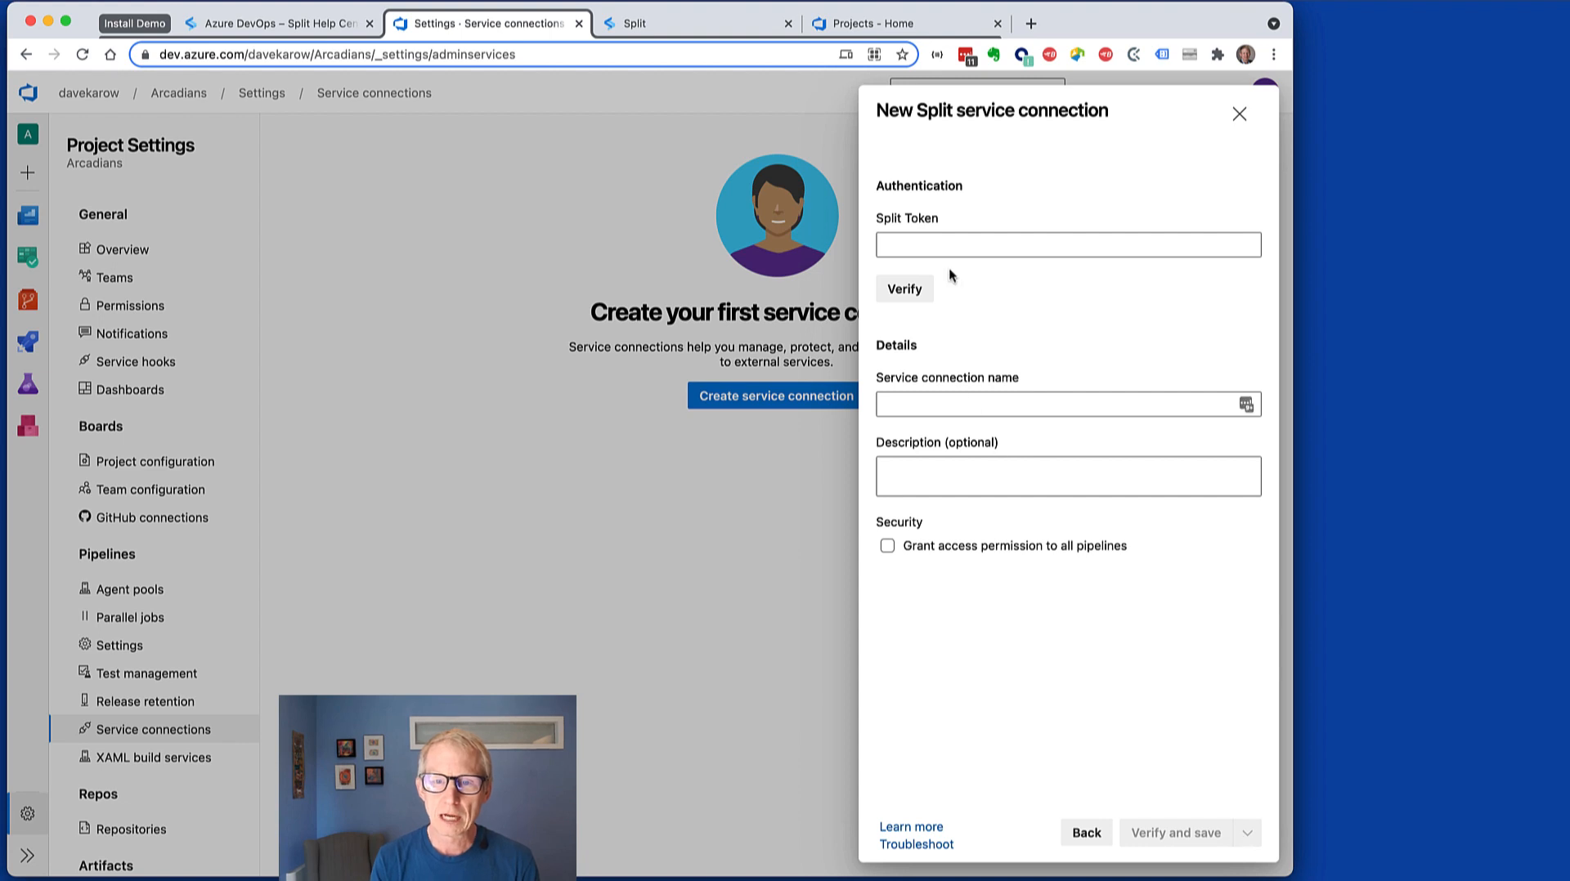
Verify the pasted Split token, name the connection split-feature-flags, grant all pipelines access, and save.
{"action": "left_click", "coordinate": [1067, 245]}
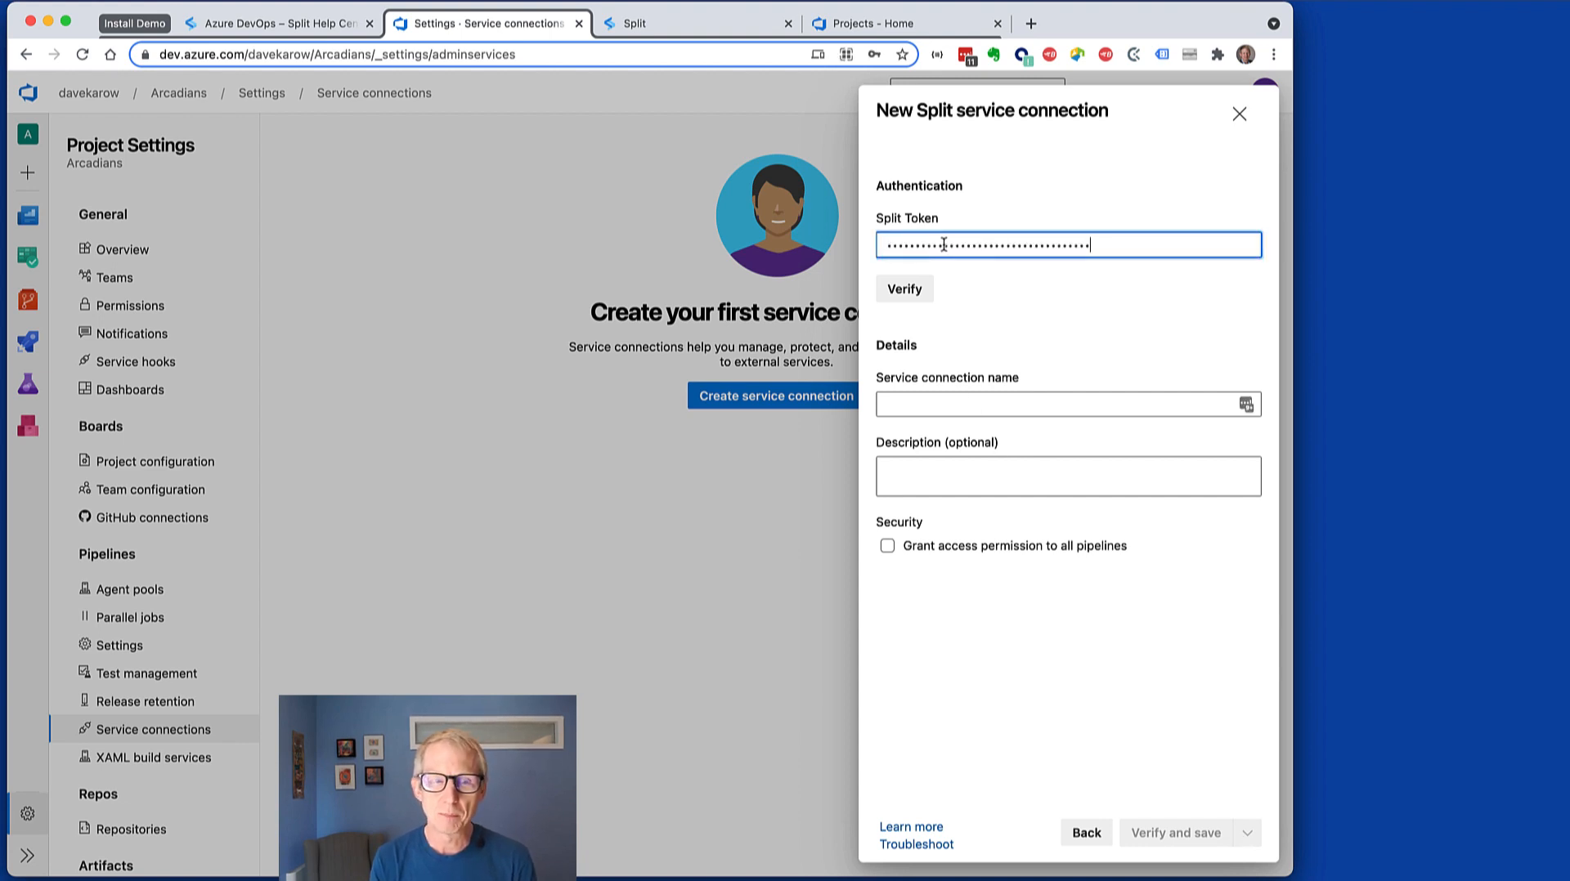
{"action": "left_click", "coordinate": [902, 288]}
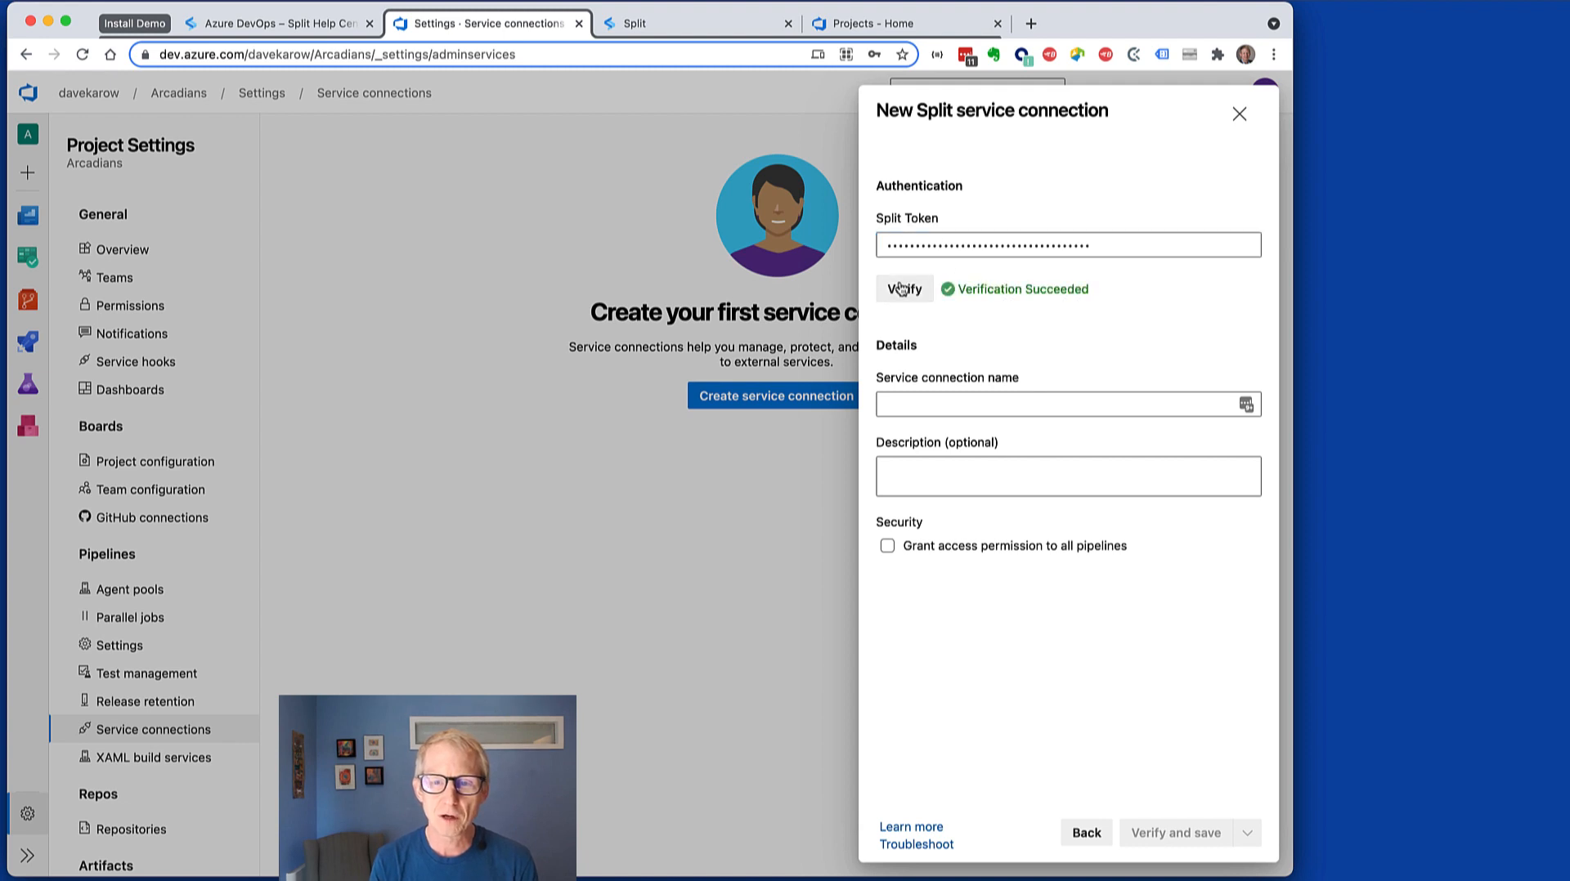
{"action": "mouse_move", "coordinate": [1039, 384]}
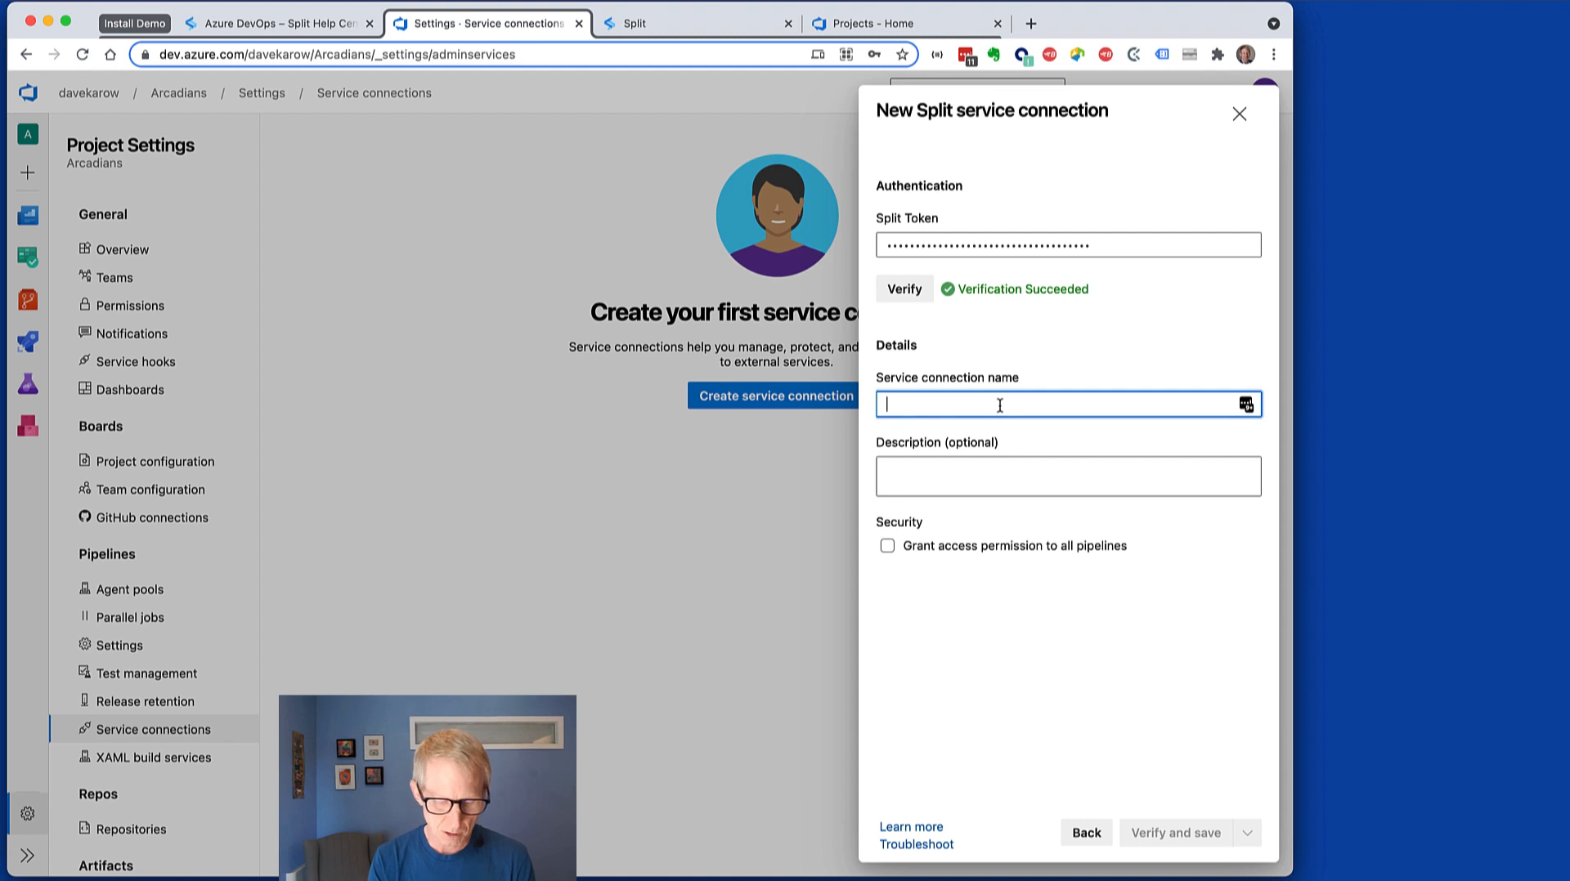
{"action": "type", "text": "split-f"}
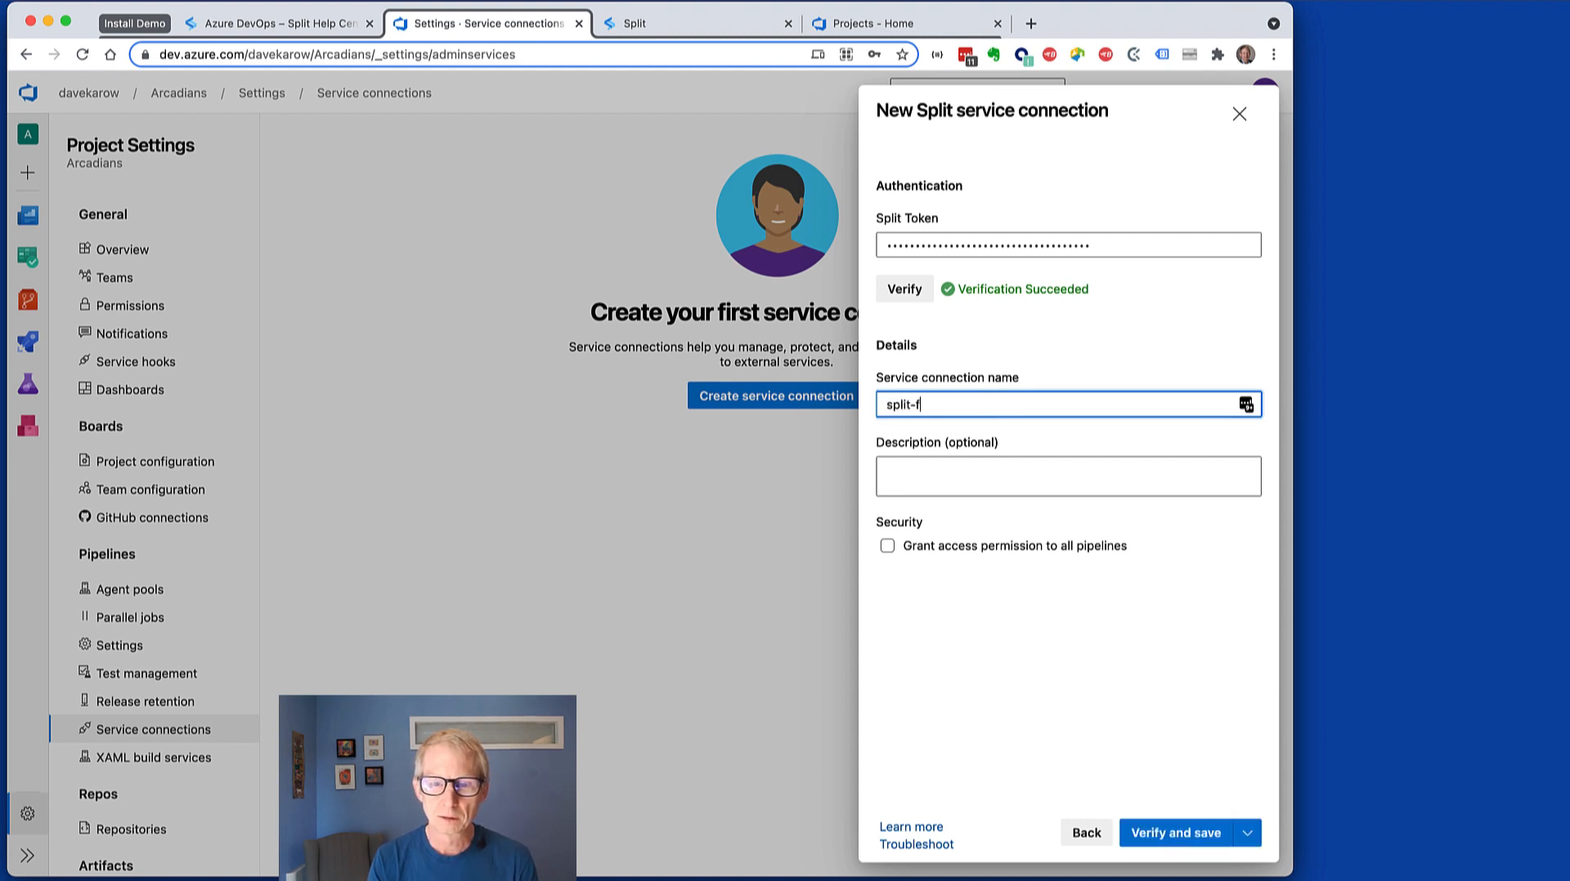
{"action": "type", "text": "eature-flags"}
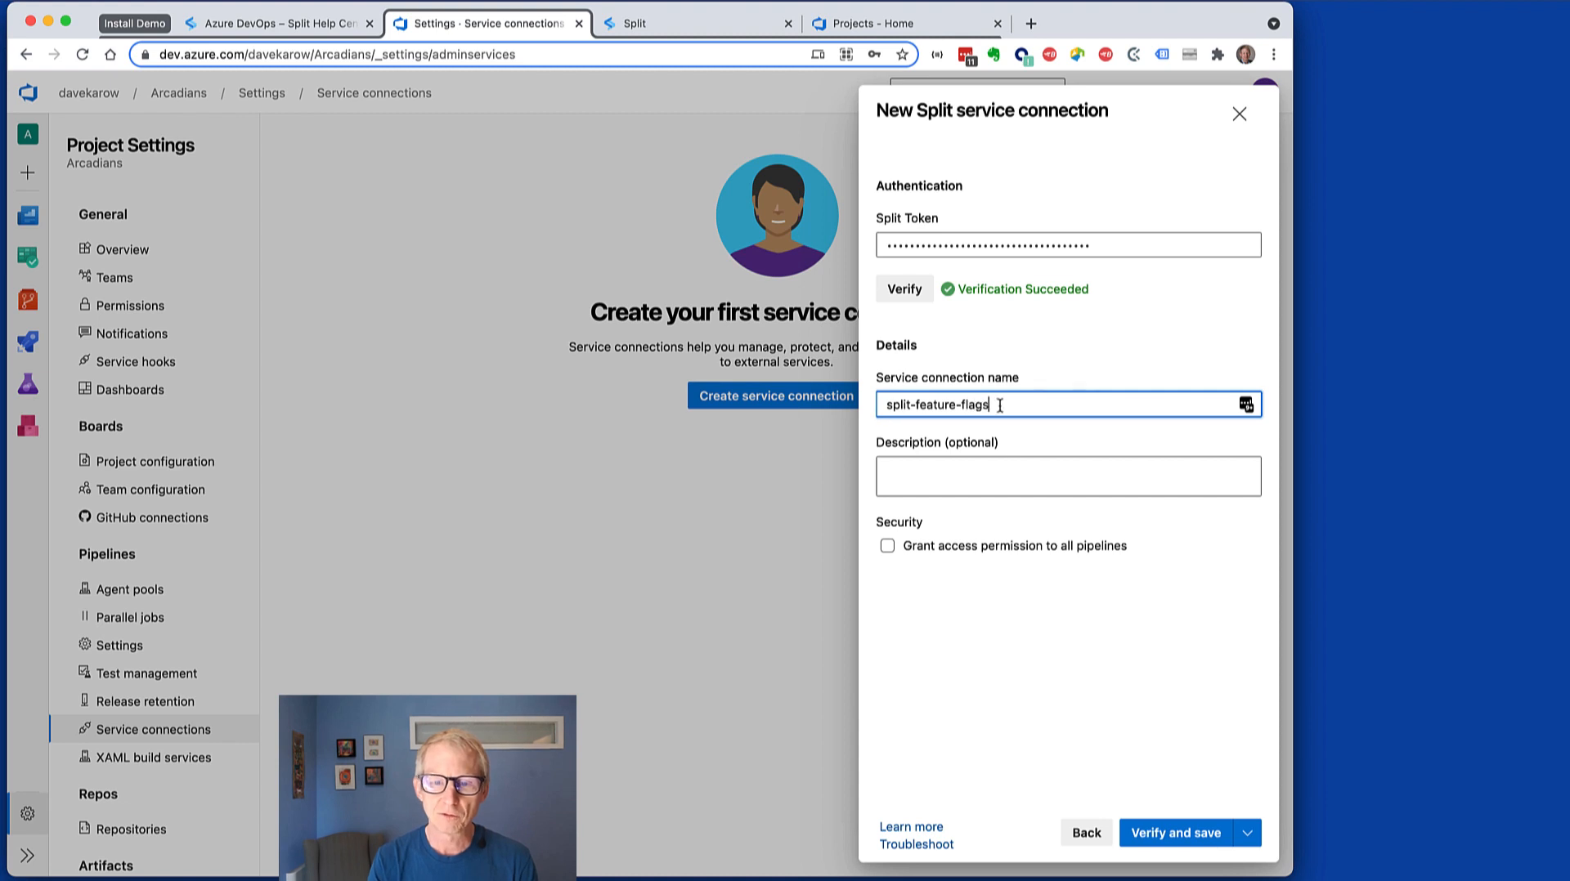
{"action": "mouse_move", "coordinate": [909, 561]}
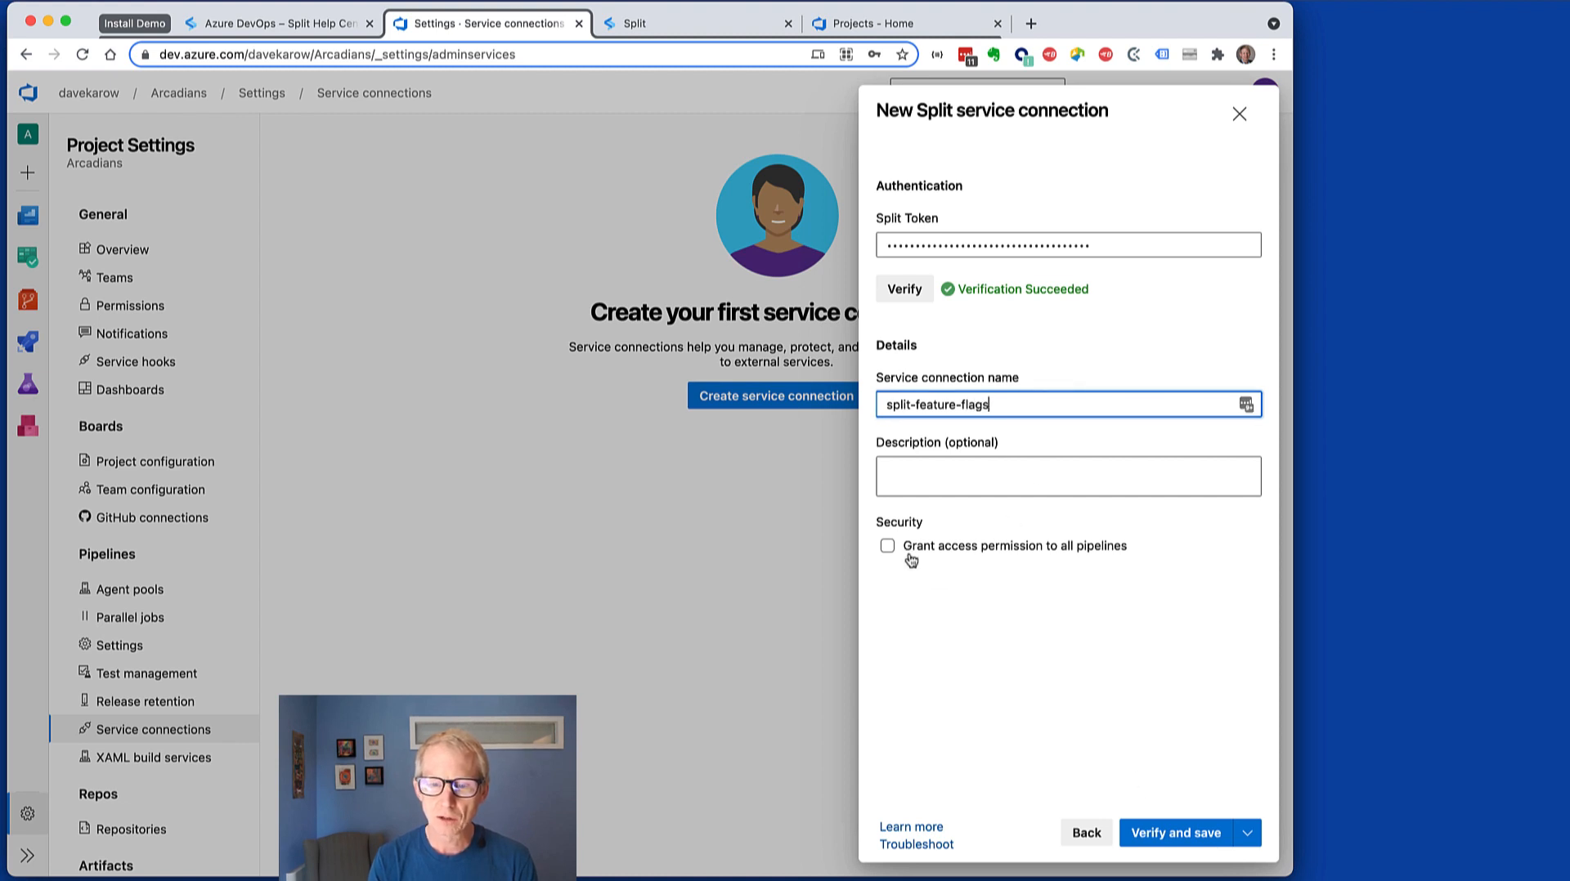
{"action": "left_click", "coordinate": [887, 546]}
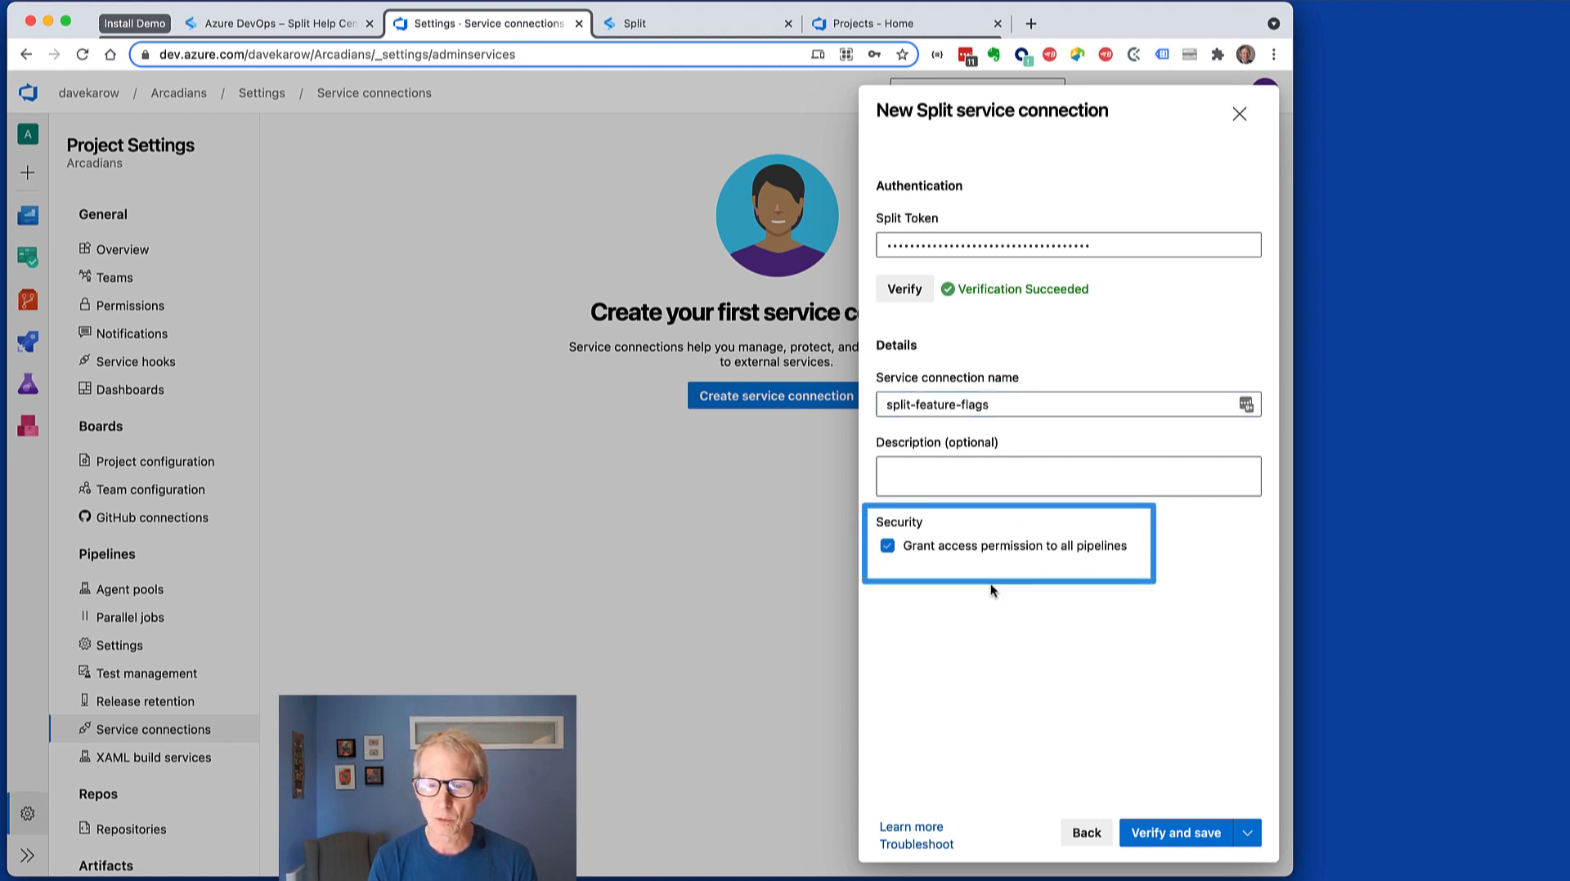
{"action": "left_click", "coordinate": [1173, 832]}
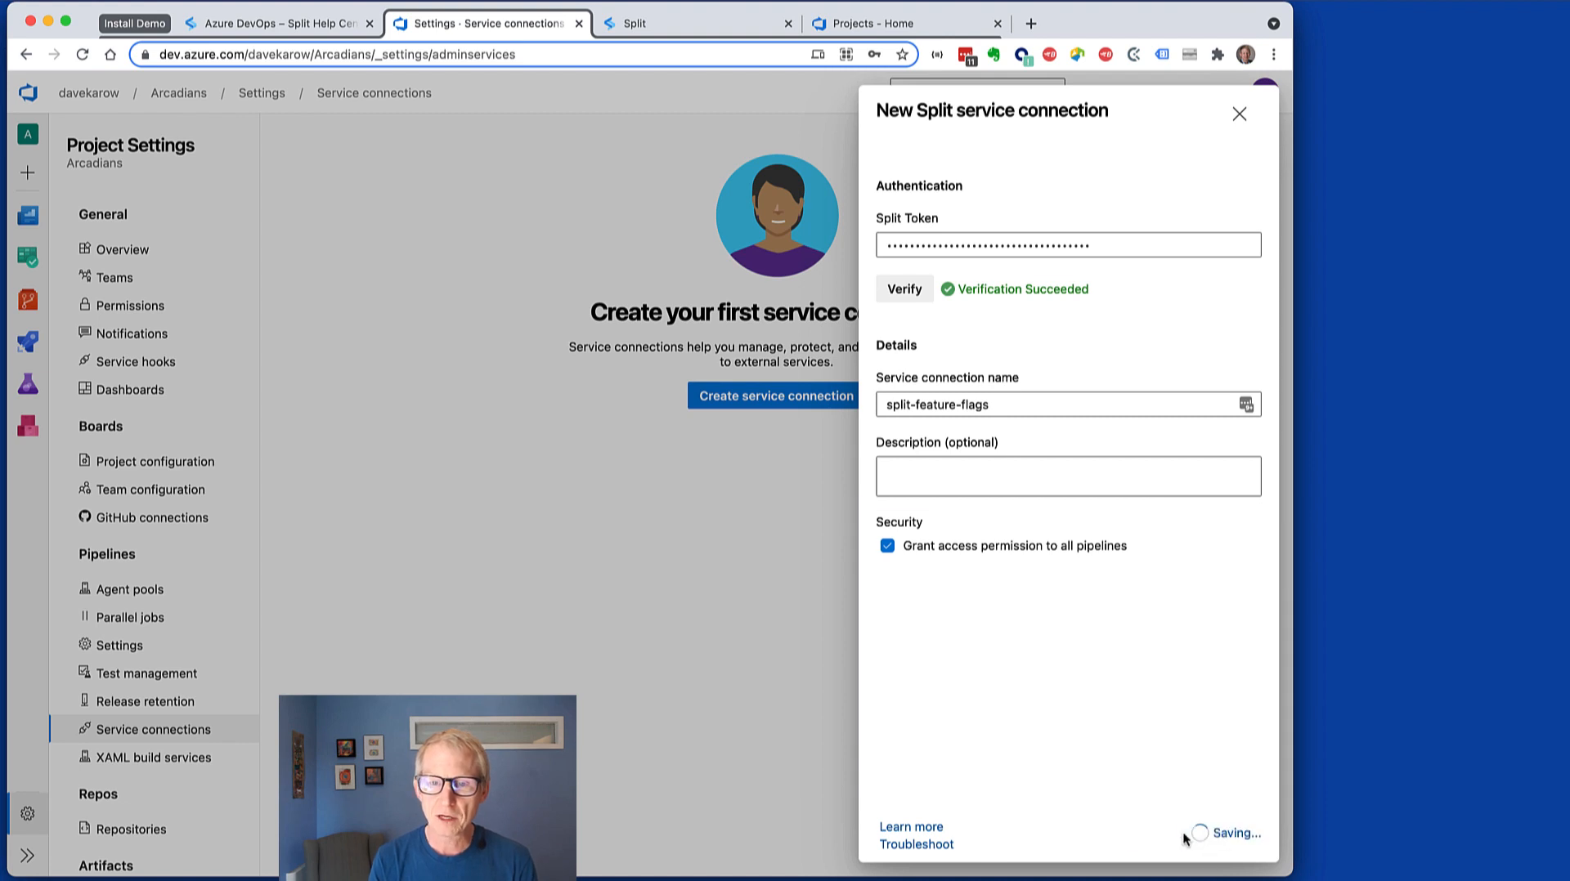